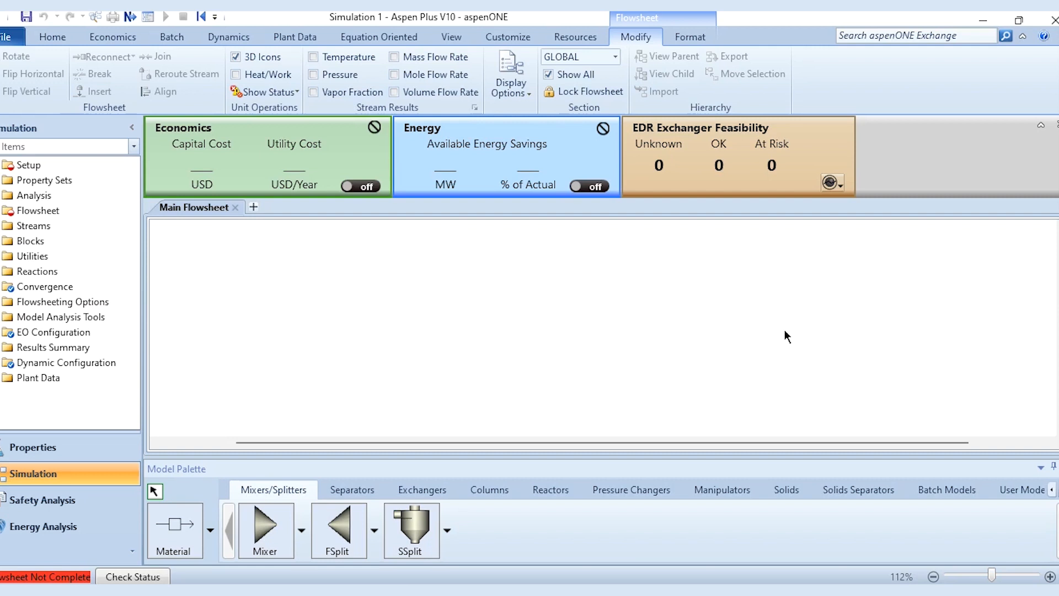
mouse_move(574, 370)
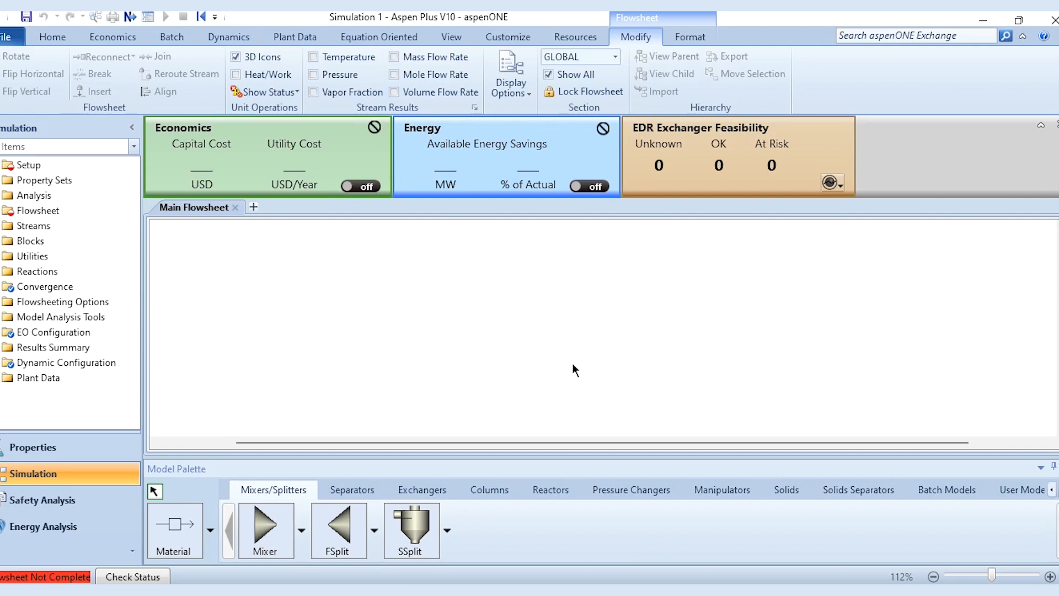
mouse_move(451, 37)
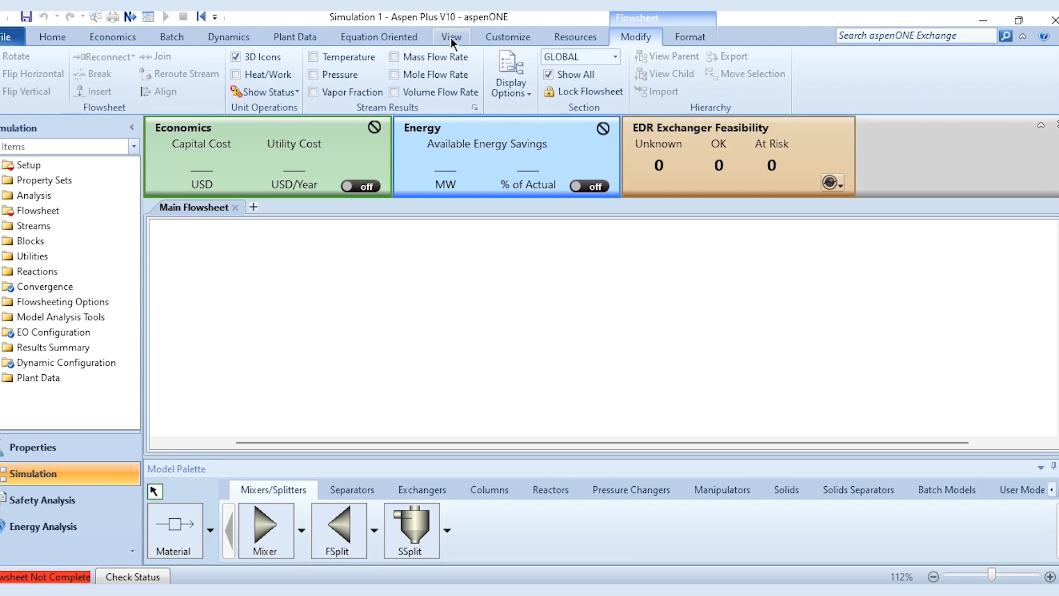
- Turn on Grid in the View tab's Display Aids for the main flowsheet
left_click(450, 36)
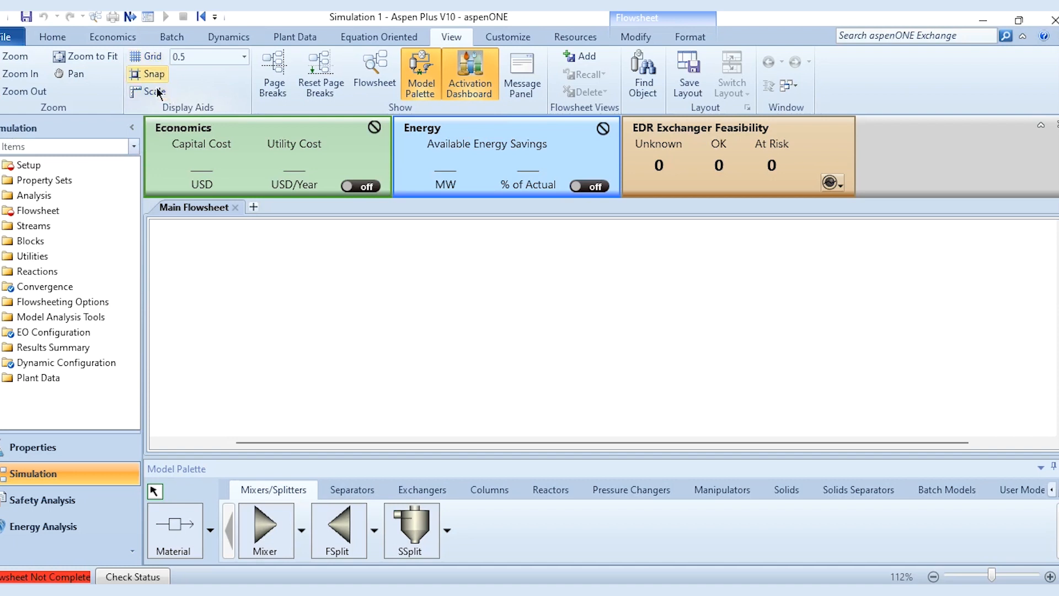
left_click(136, 57)
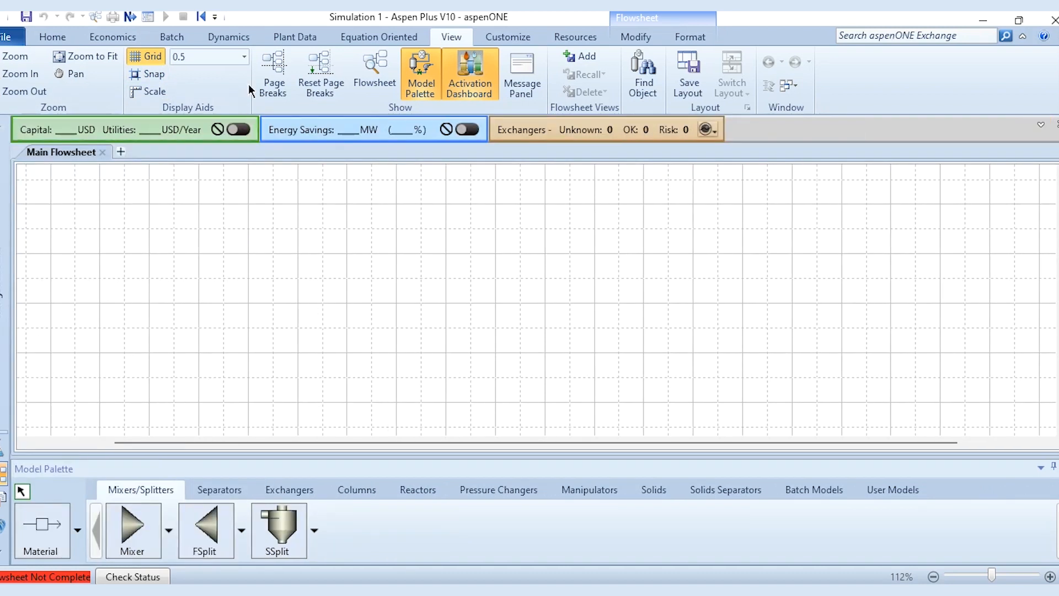
- Change the flowsheet grid spacing to 0.1, passing through 1.0 first
left_click(242, 56)
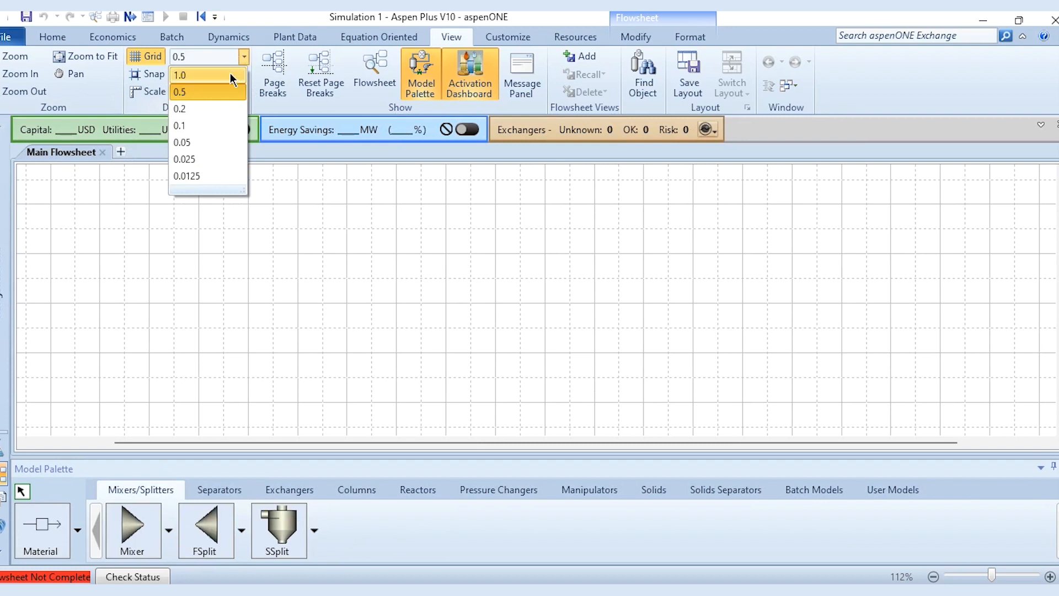
left_click(180, 74)
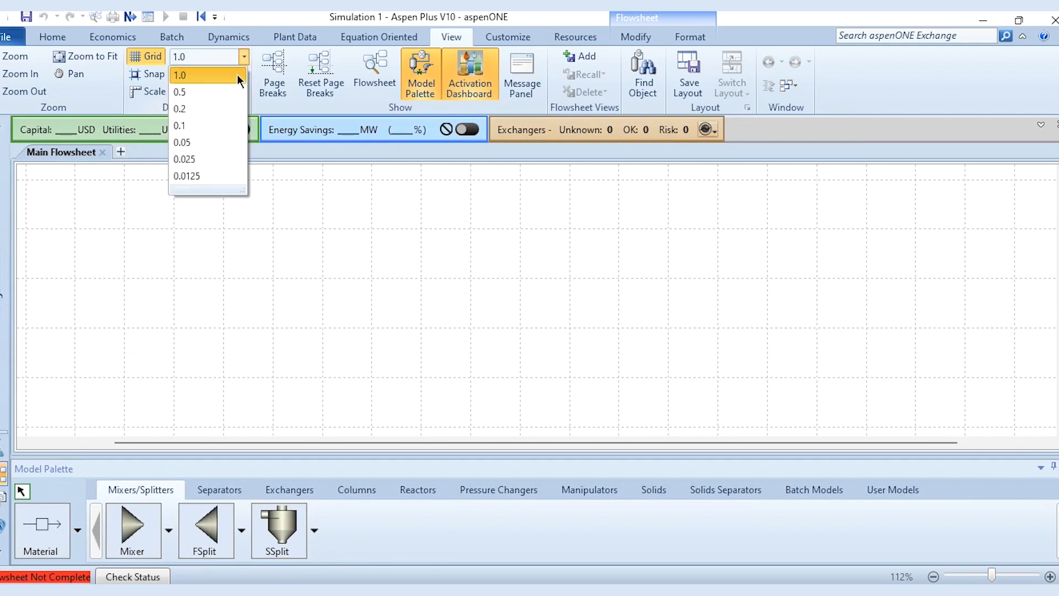
left_click(180, 125)
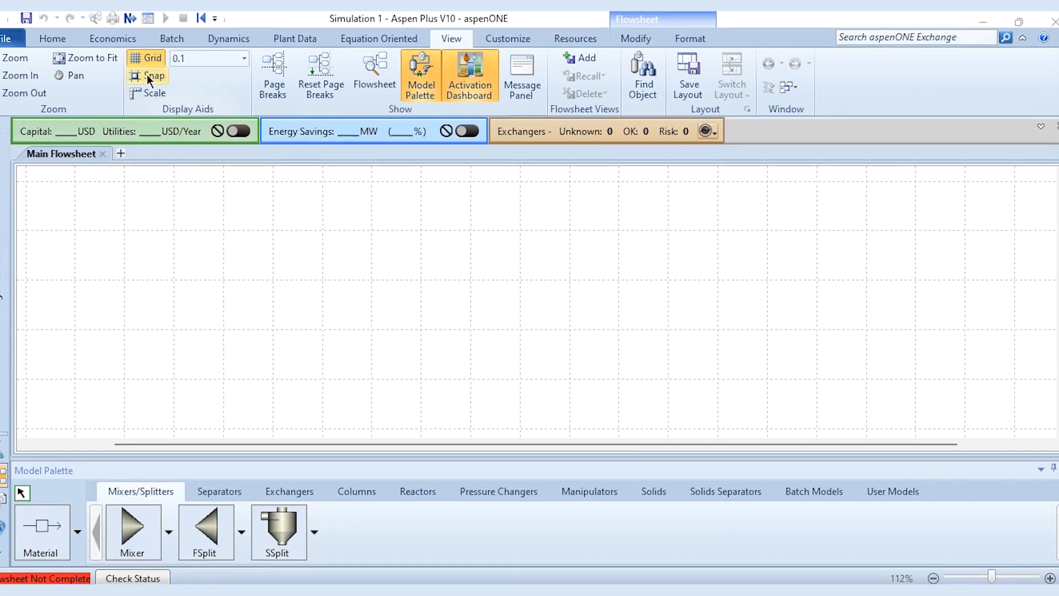
mouse_move(147, 75)
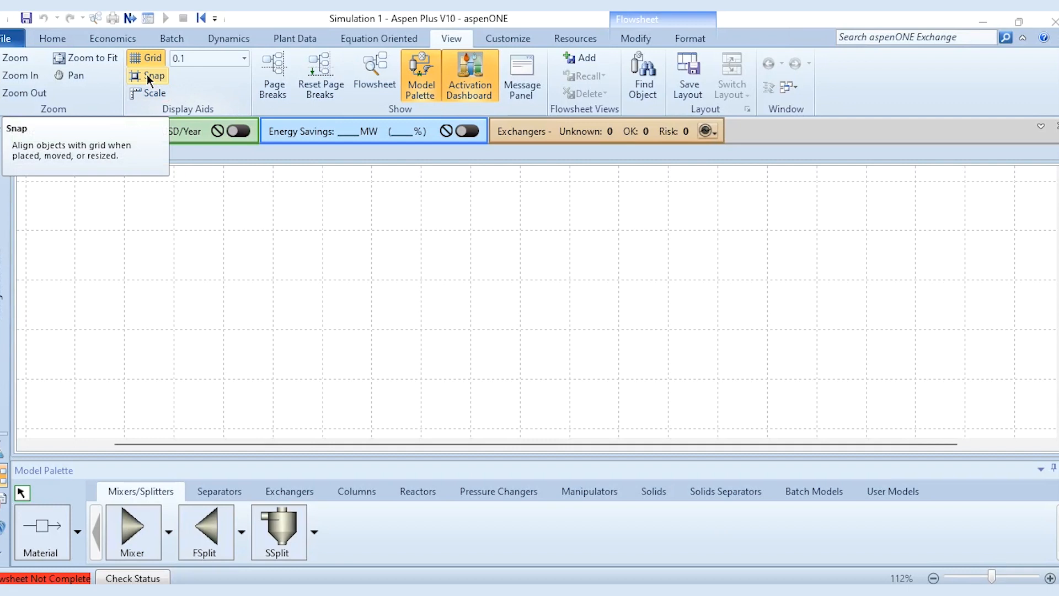
mouse_move(270, 206)
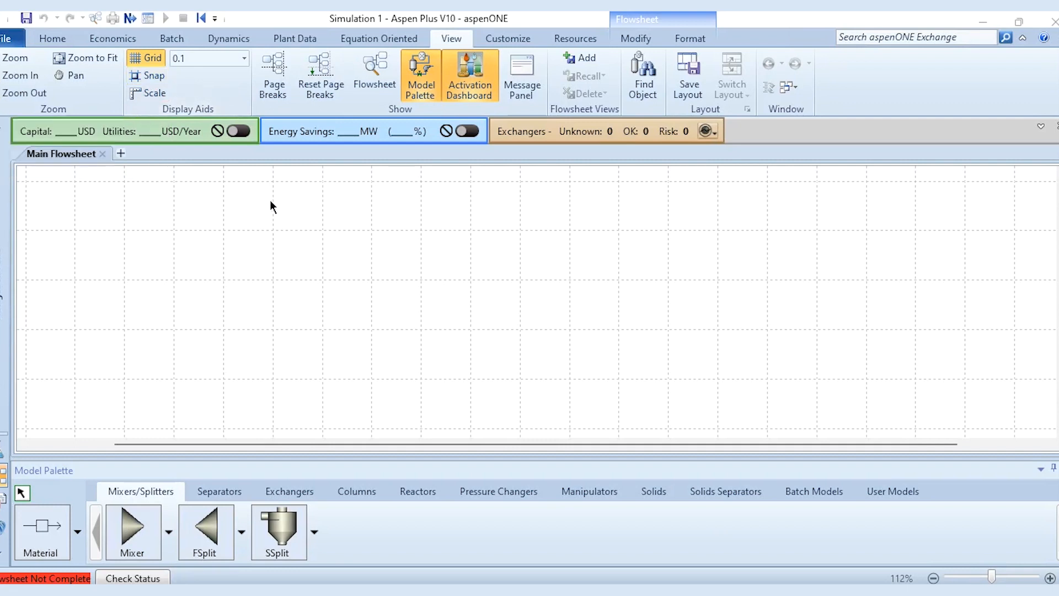
mouse_move(358, 239)
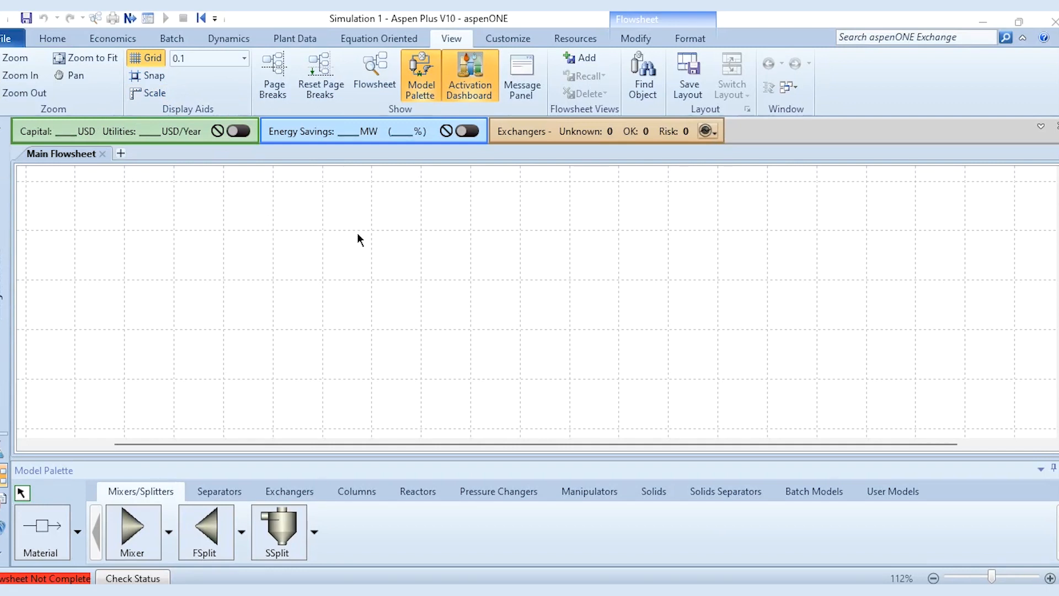
mouse_move(170, 88)
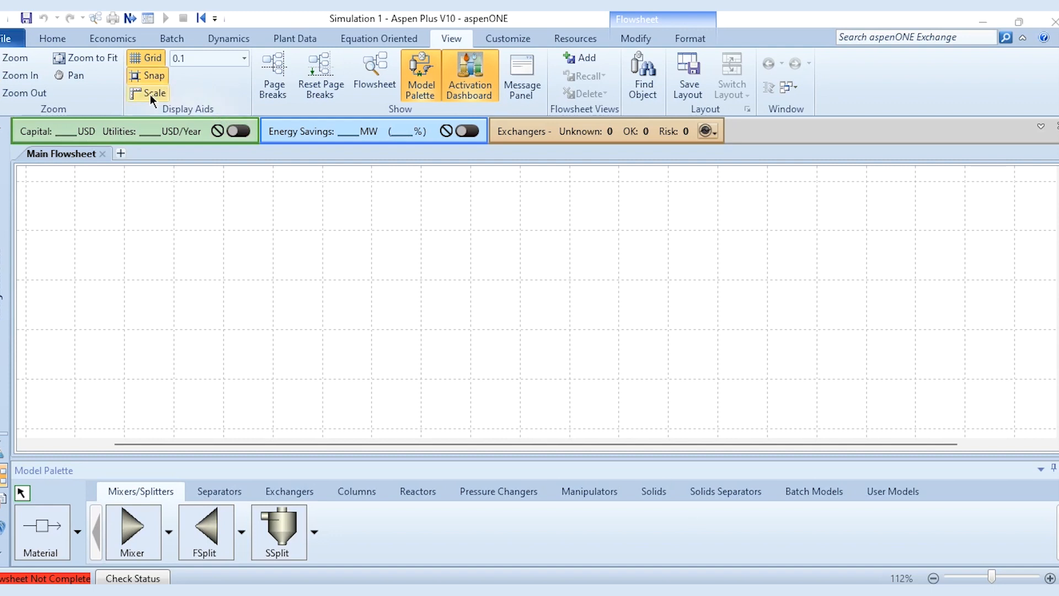
mouse_move(150, 93)
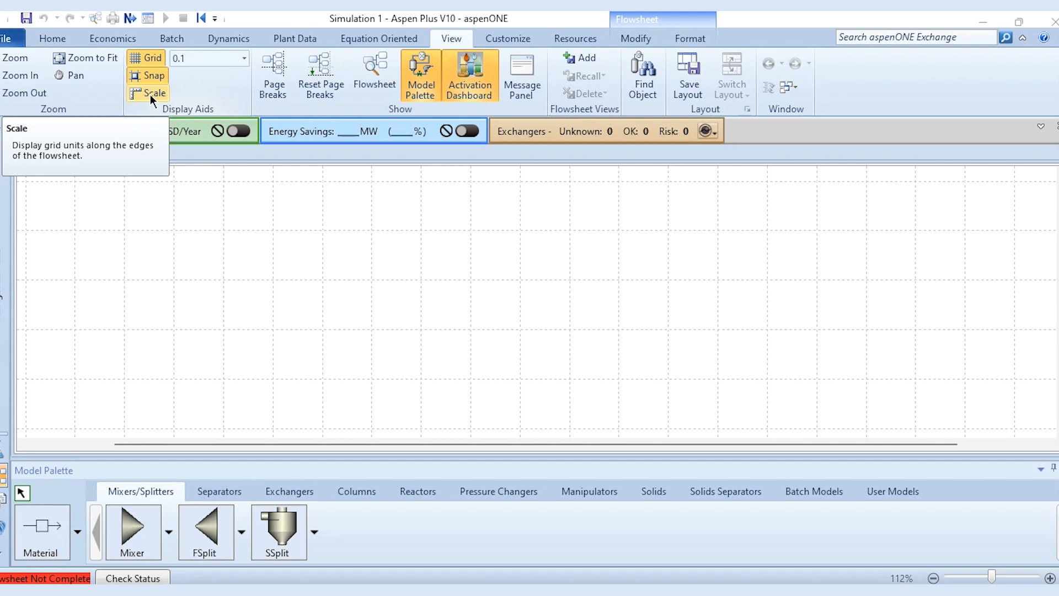
- Enable Scale rulers and set grid spacing to 0.5 after trying 1.0
left_click(135, 93)
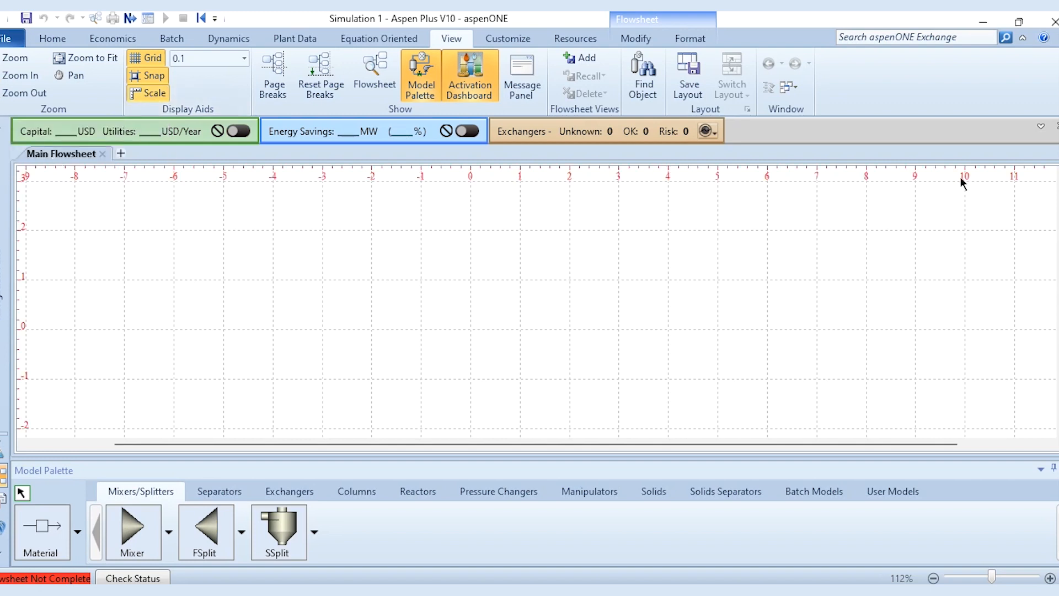
mouse_move(473, 175)
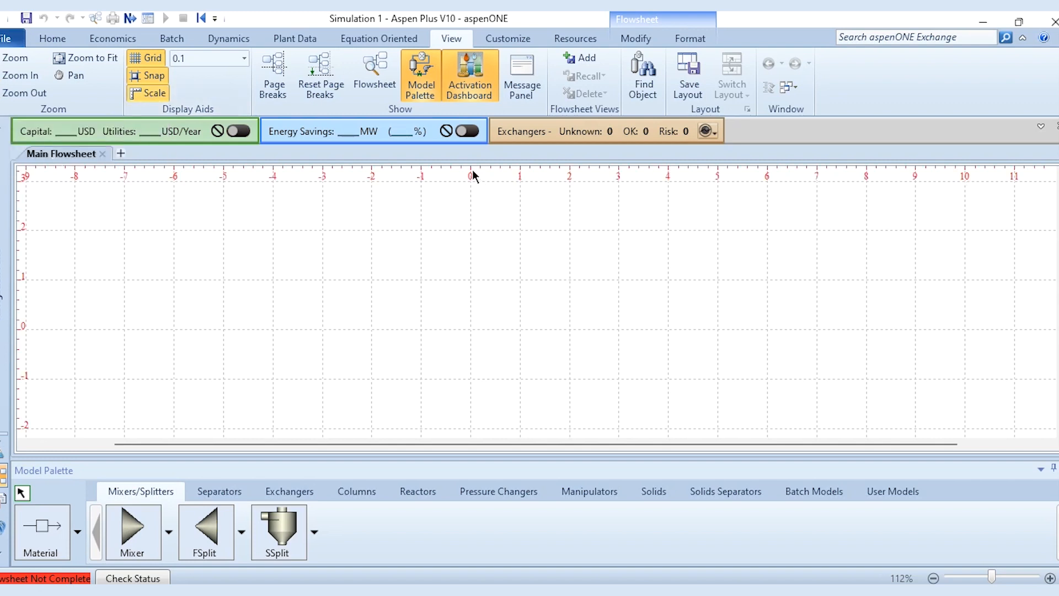
mouse_move(470, 392)
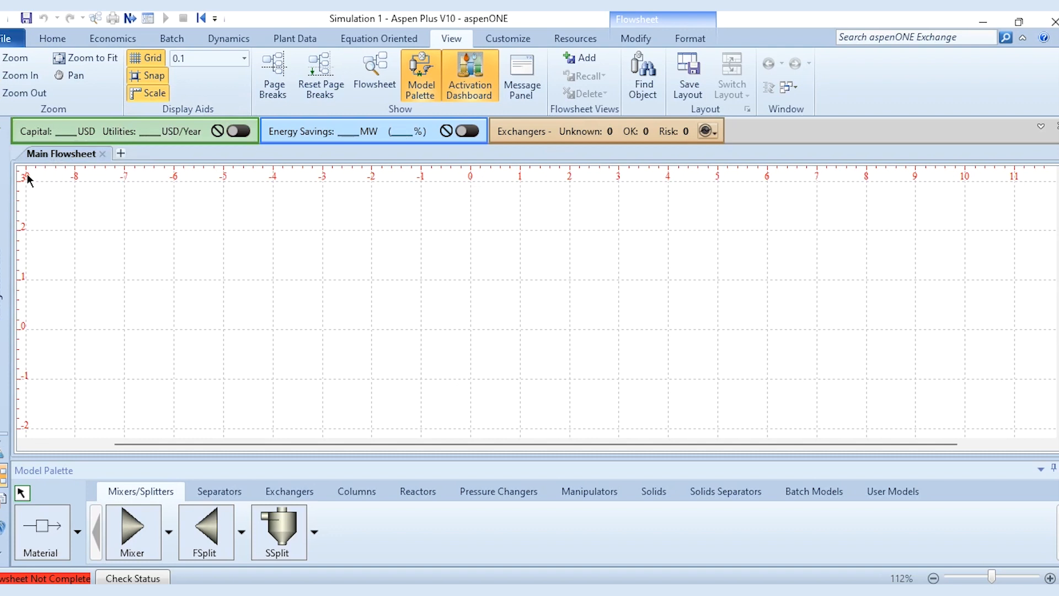
mouse_move(708, 196)
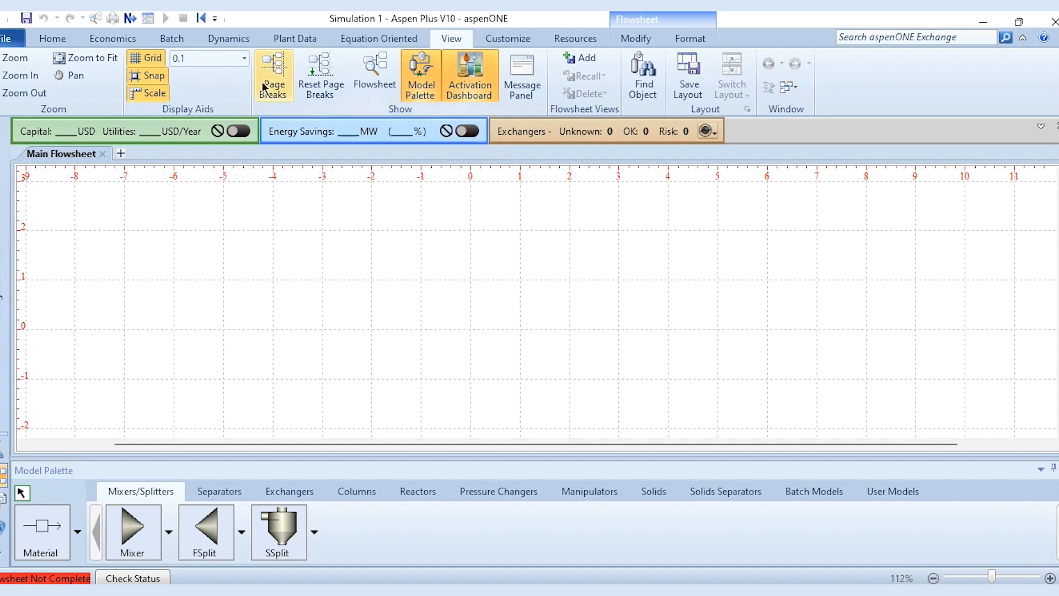
left_click(242, 58)
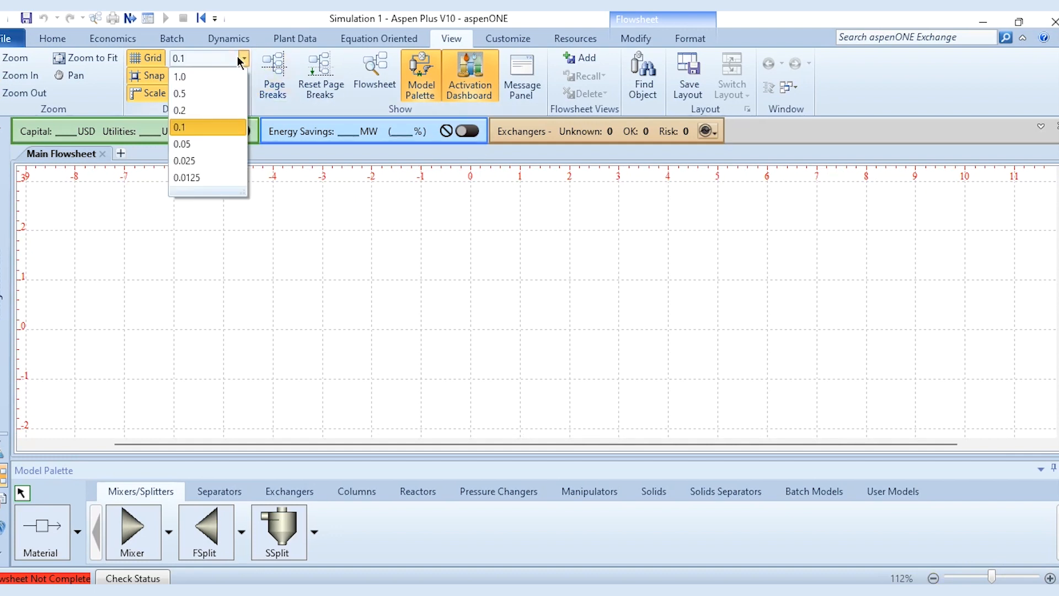
left_click(180, 76)
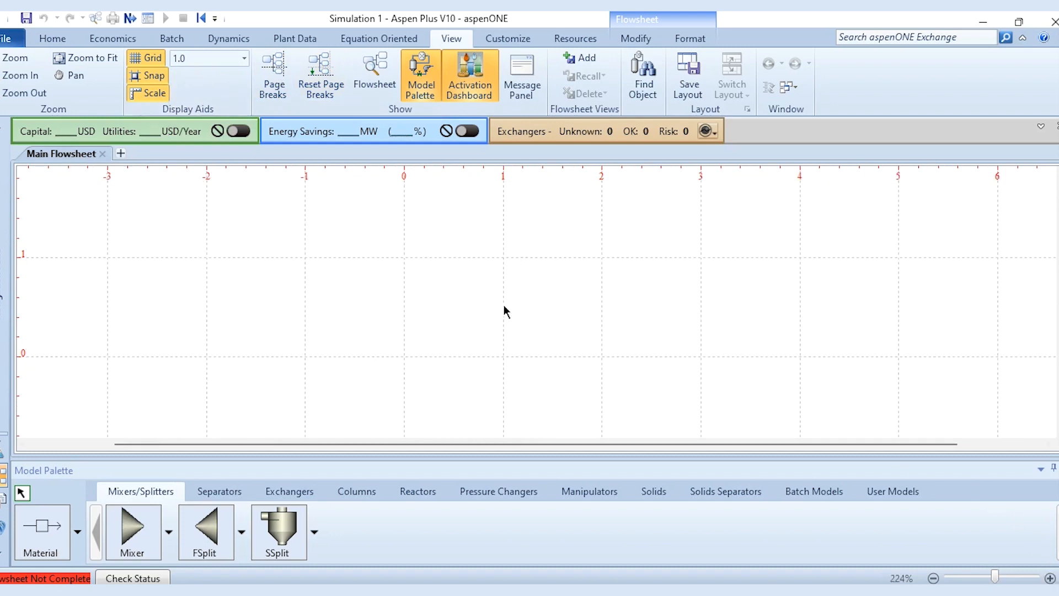
mouse_move(94, 231)
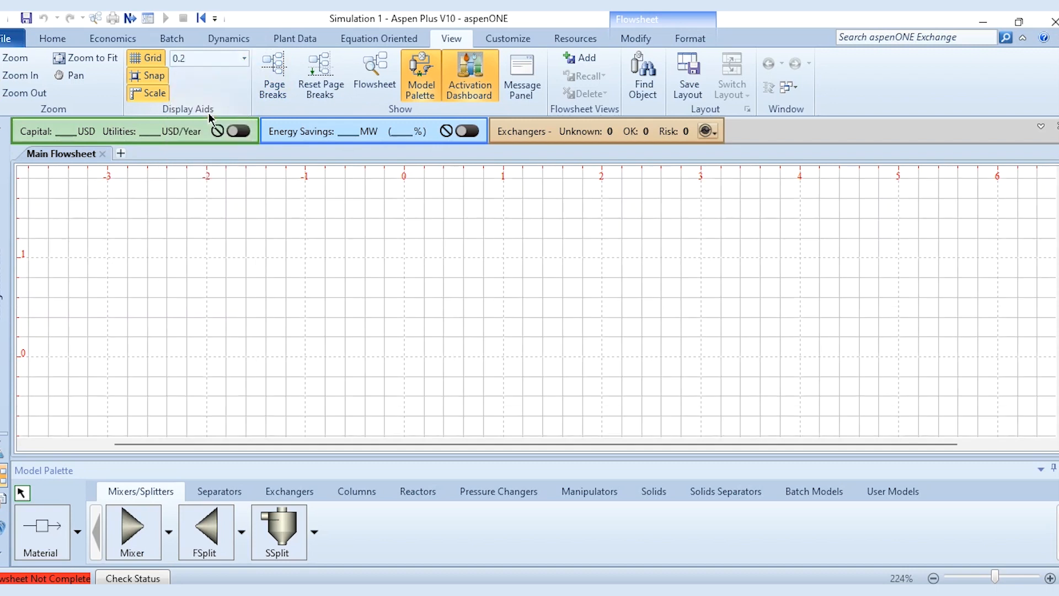
mouse_move(38, 274)
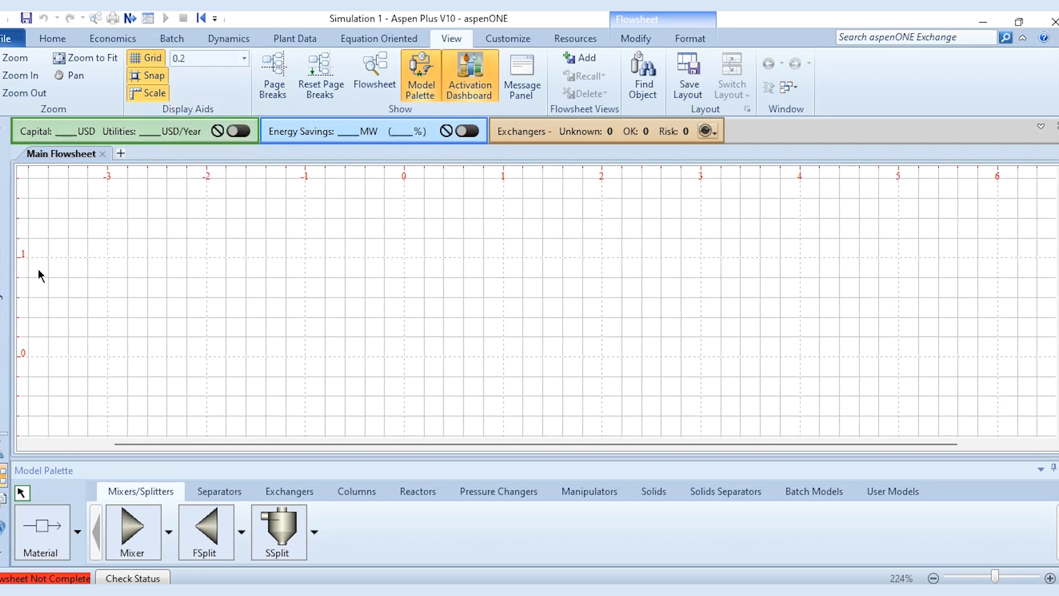
left_click(243, 58)
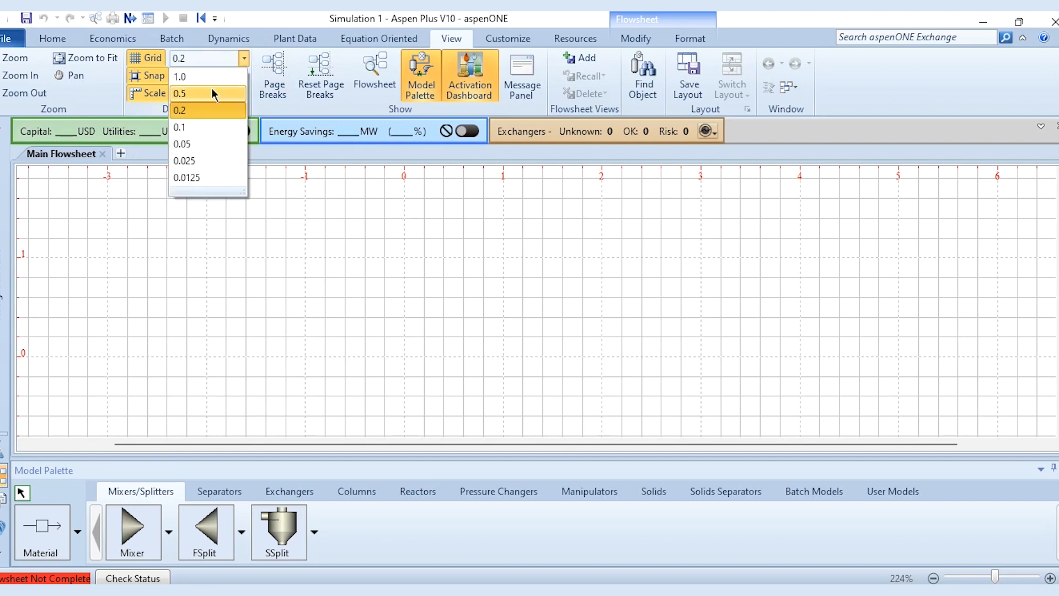
left_click(178, 93)
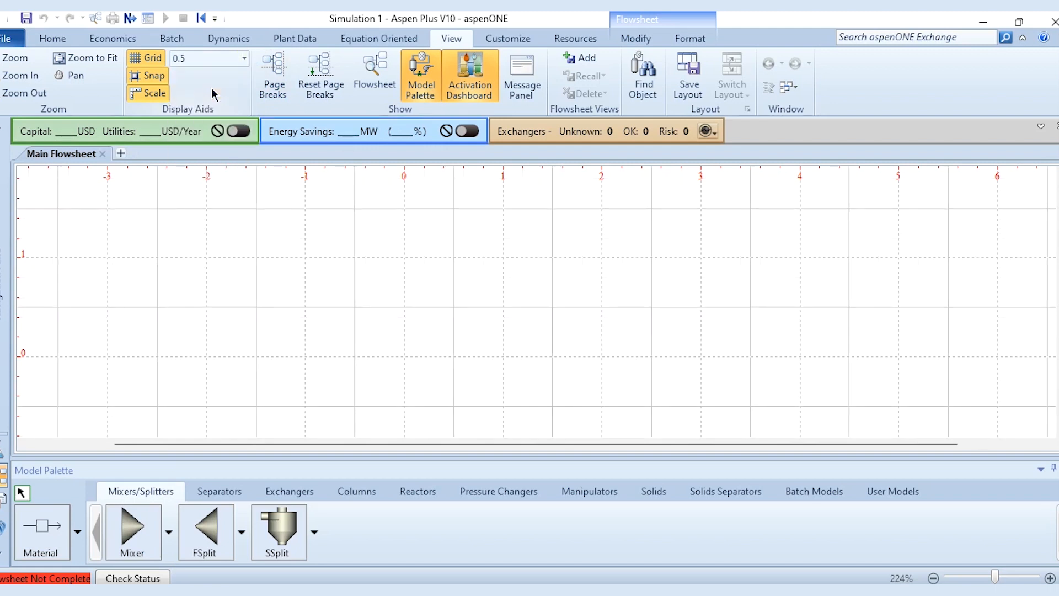
mouse_move(132, 527)
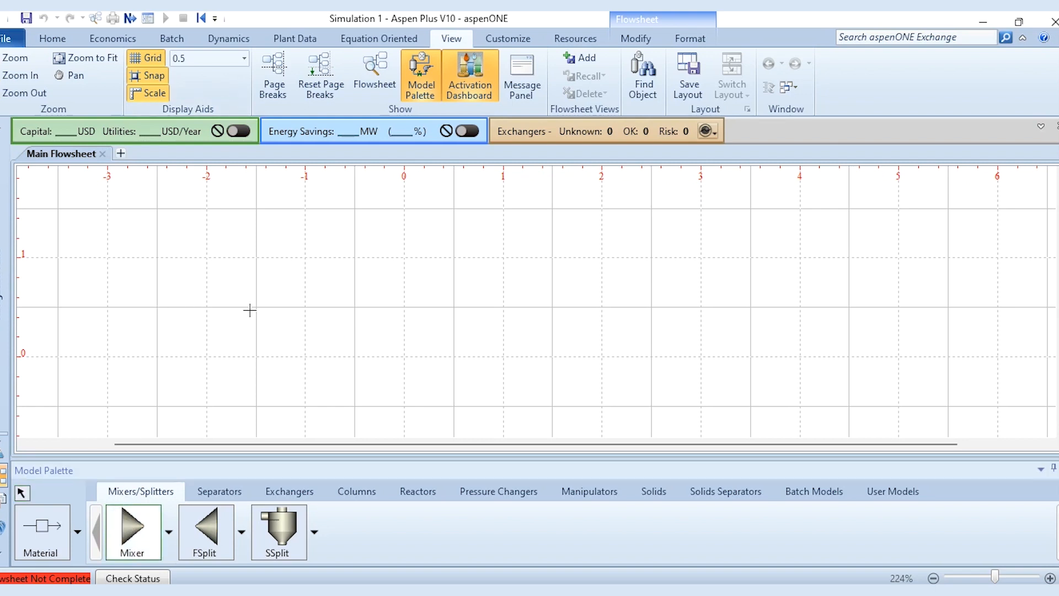
mouse_move(205, 306)
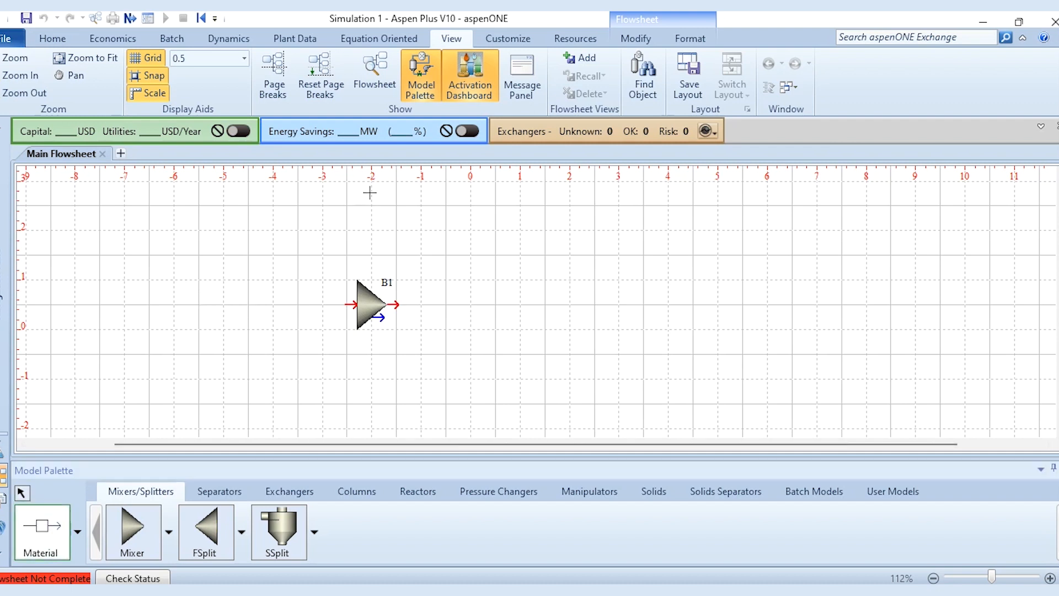
mouse_move(352, 303)
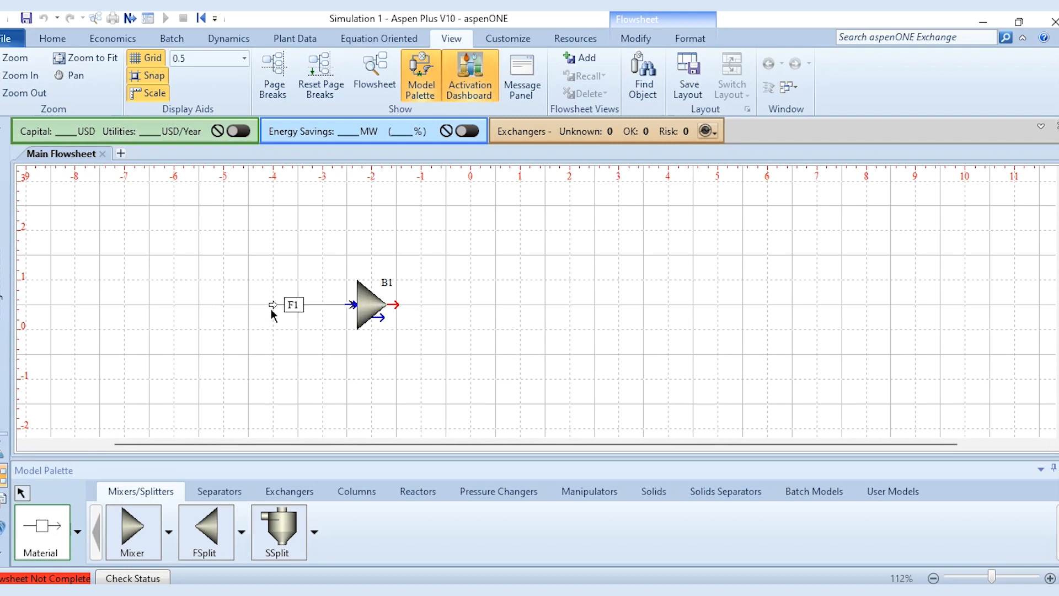
mouse_move(270, 169)
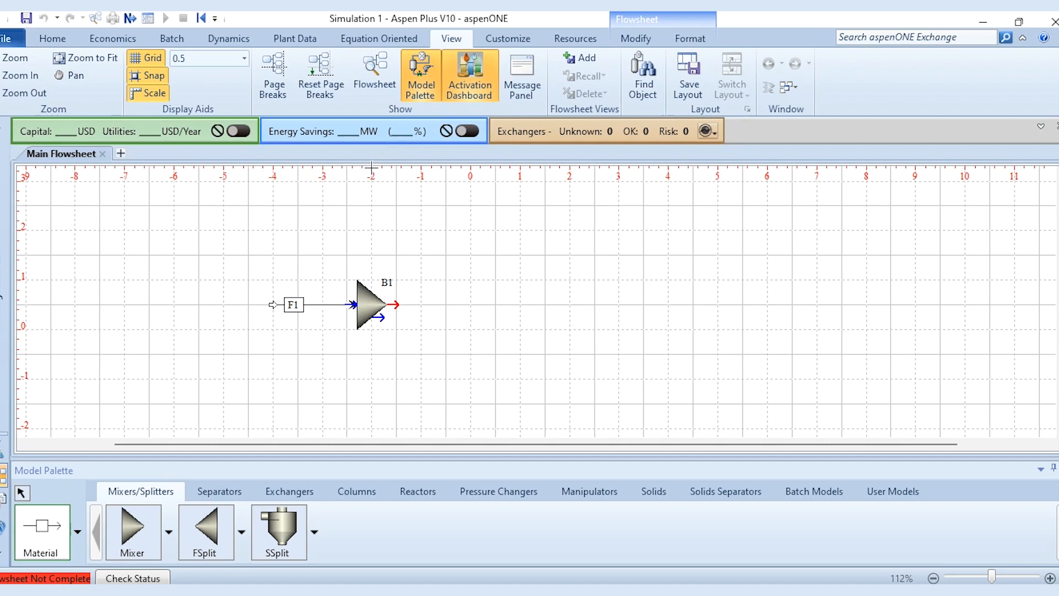
mouse_move(276, 277)
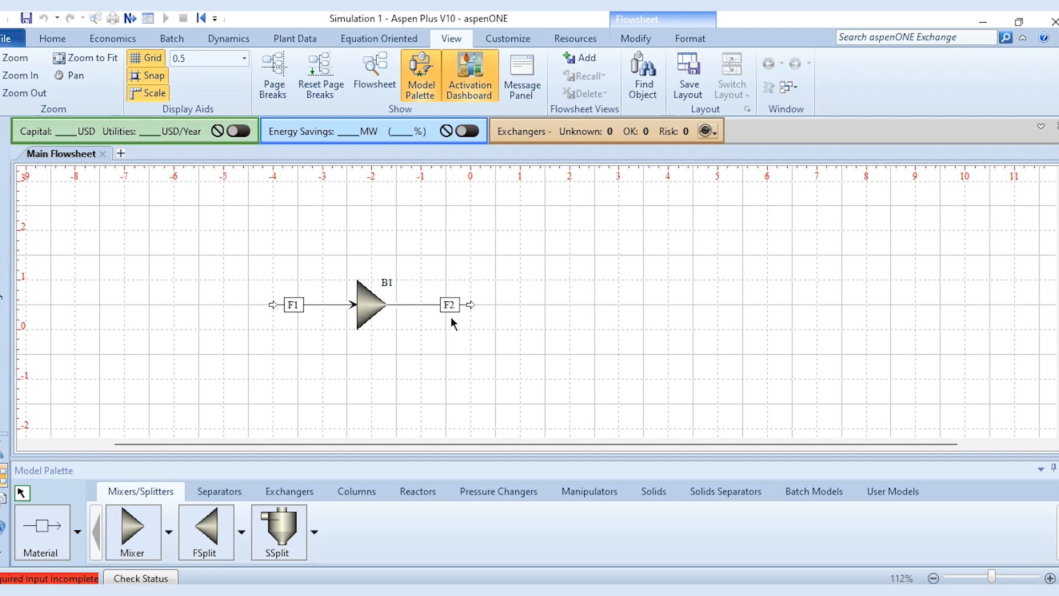
mouse_move(442, 371)
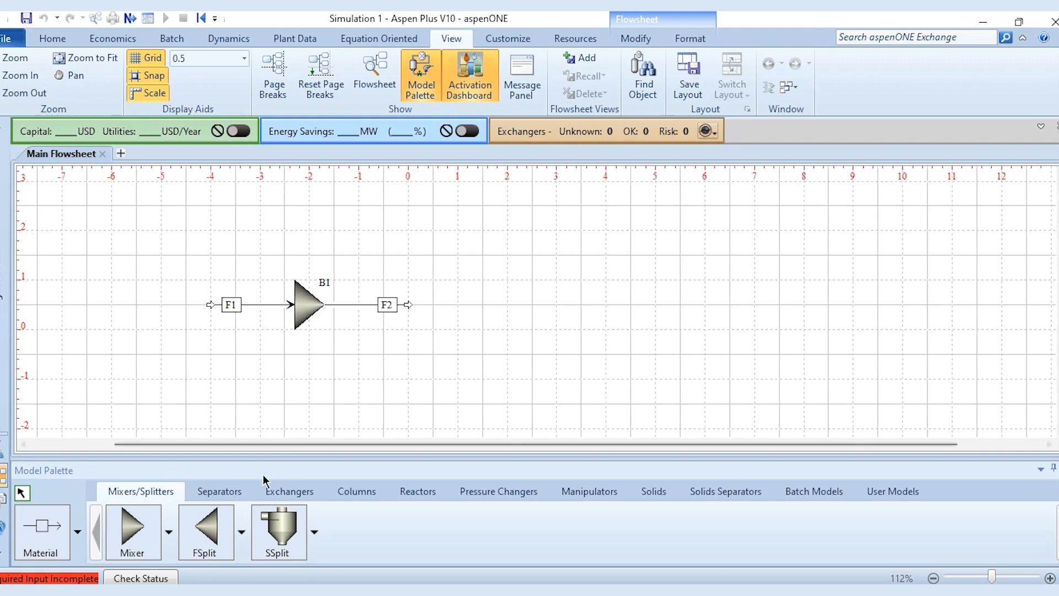
- Place heater B2 level with stream F2 beside the mixer and draw outlet stream F3
left_click(290, 492)
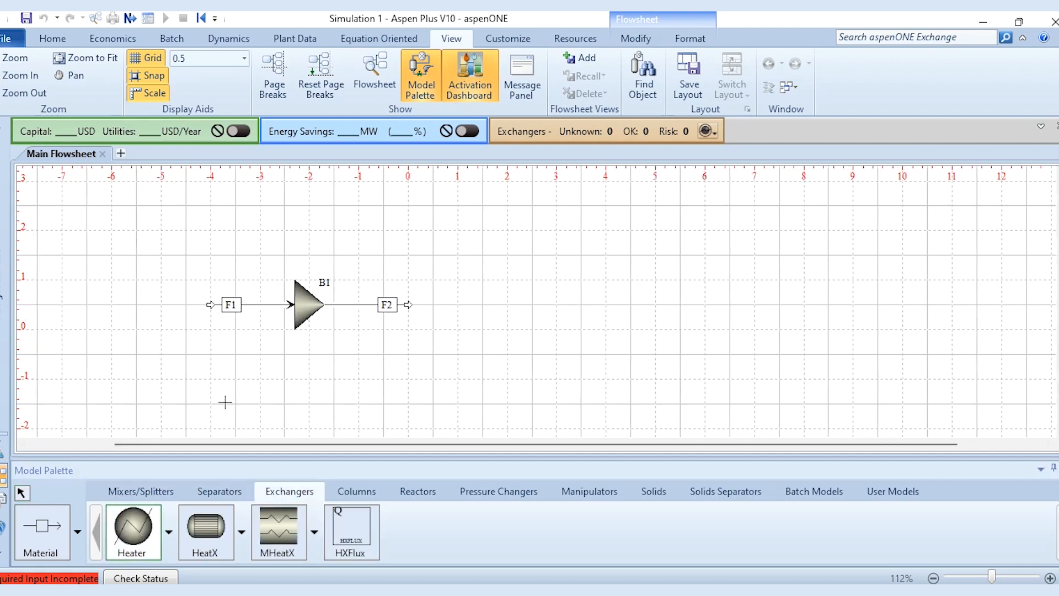
mouse_move(428, 304)
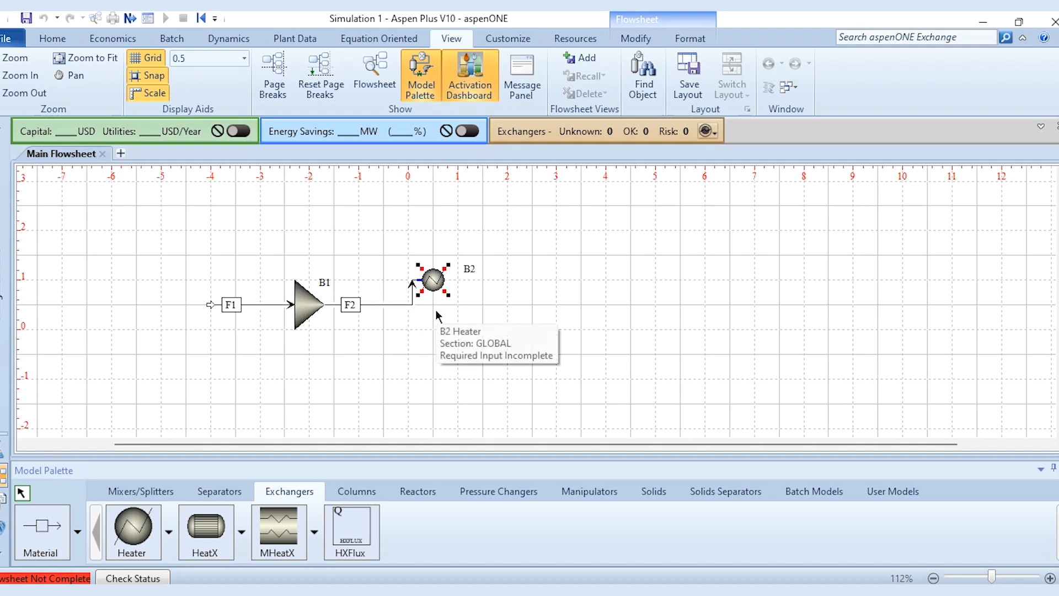
left_click_drag(432, 280, 433, 355)
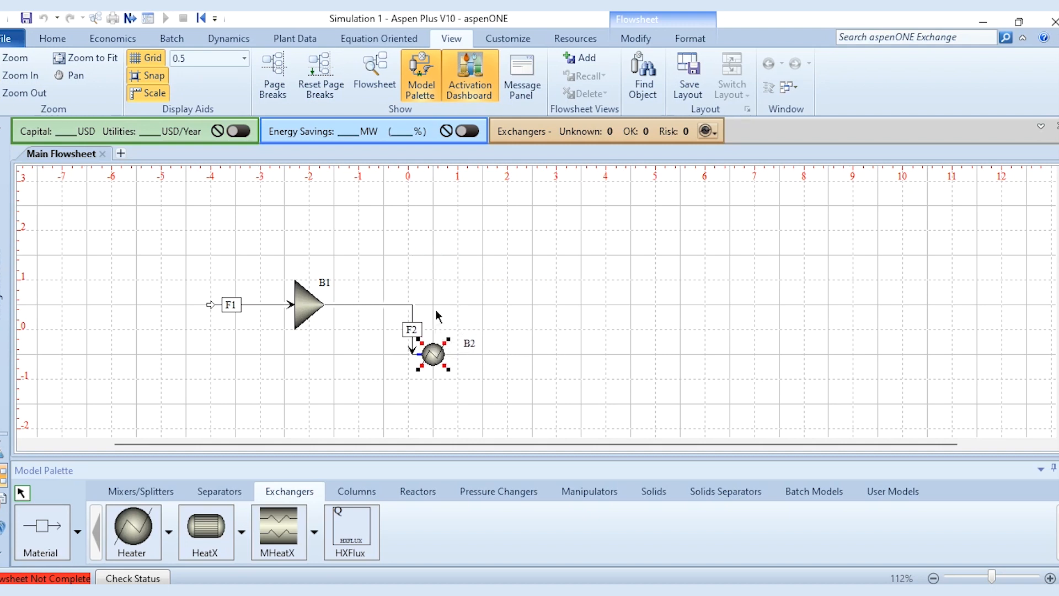
left_click_drag(430, 355, 407, 304)
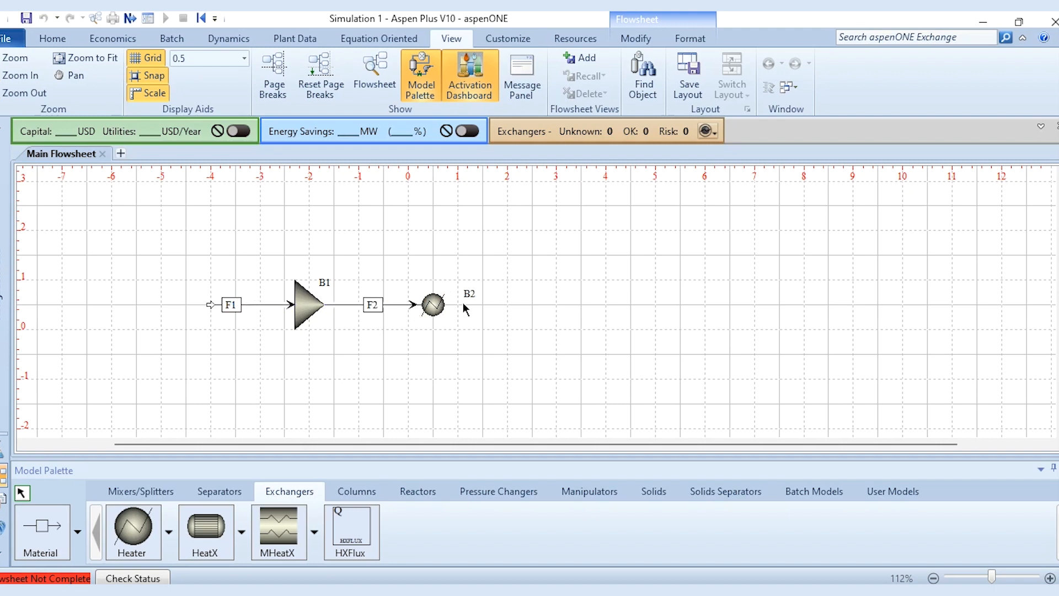
left_click_drag(432, 304, 405, 304)
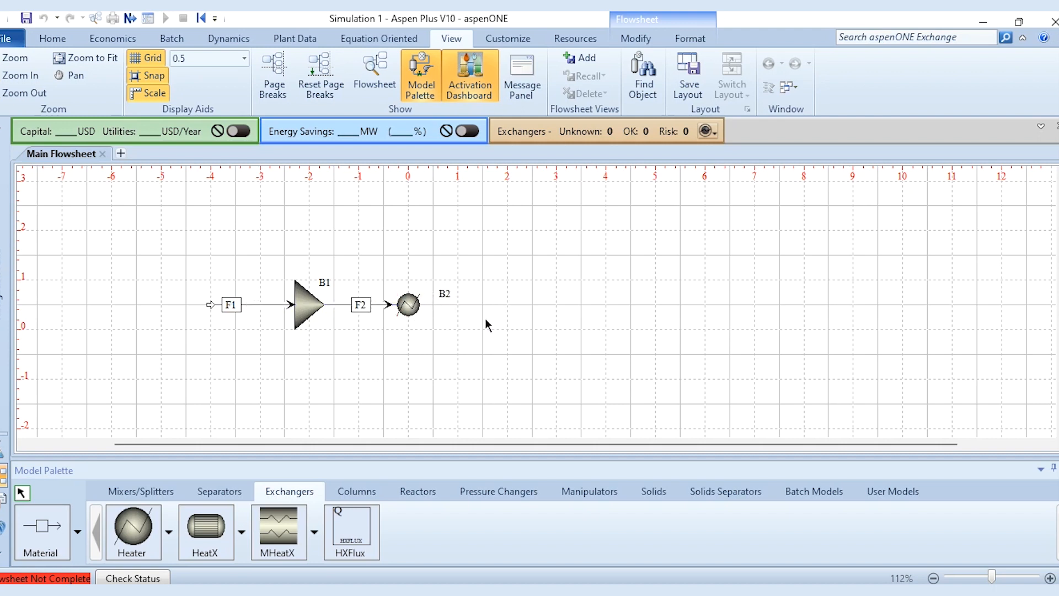
mouse_move(412, 205)
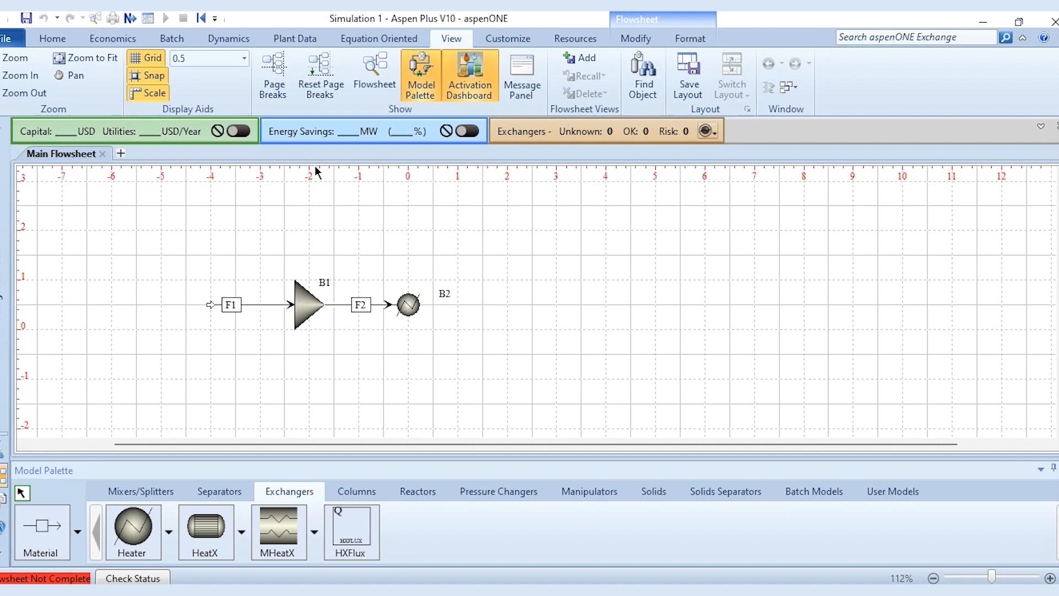
mouse_move(303, 318)
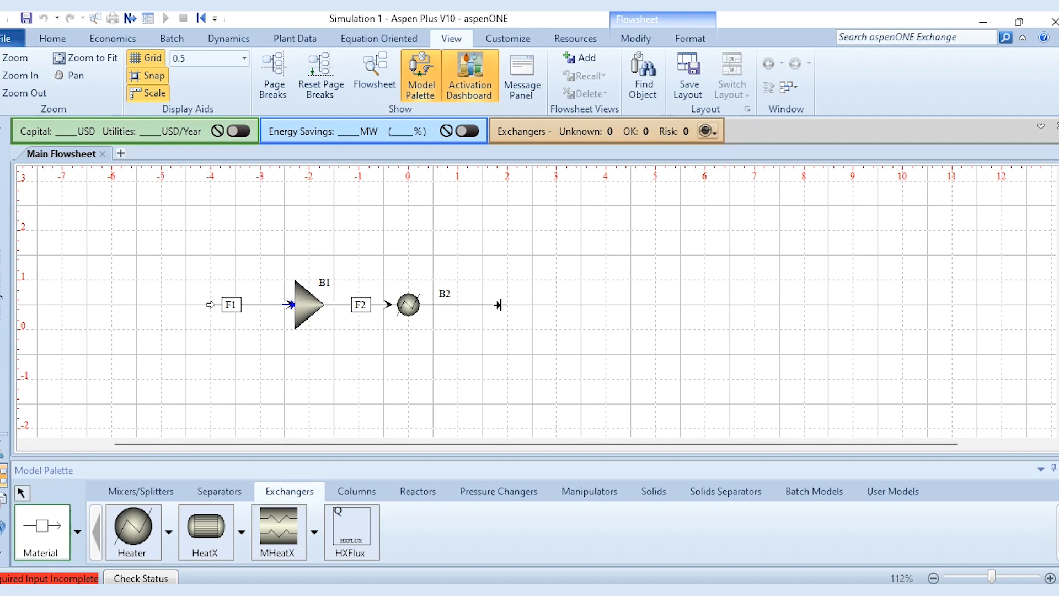
left_click(473, 305)
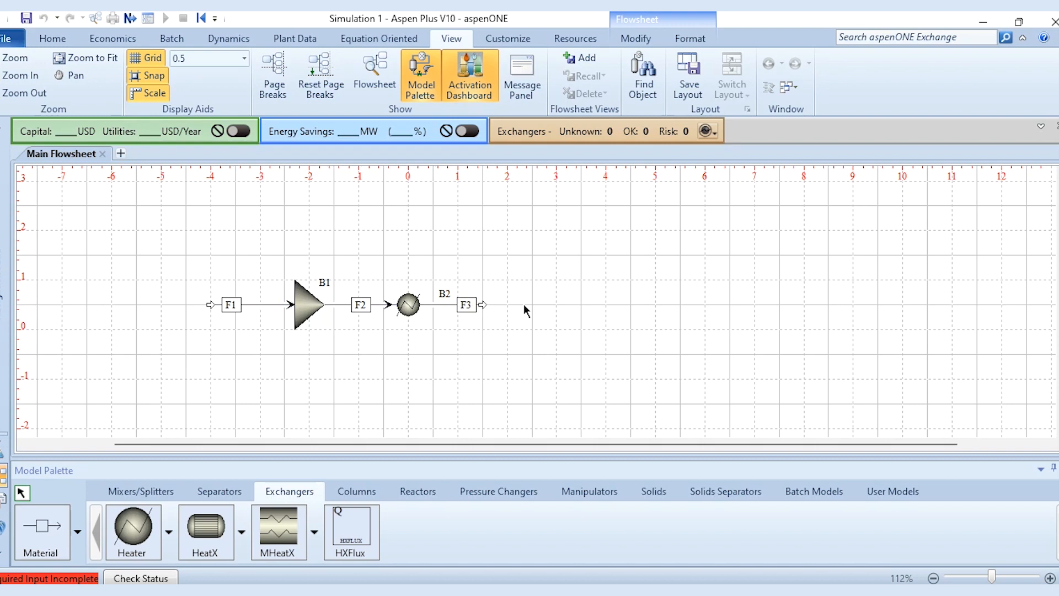
mouse_move(264, 469)
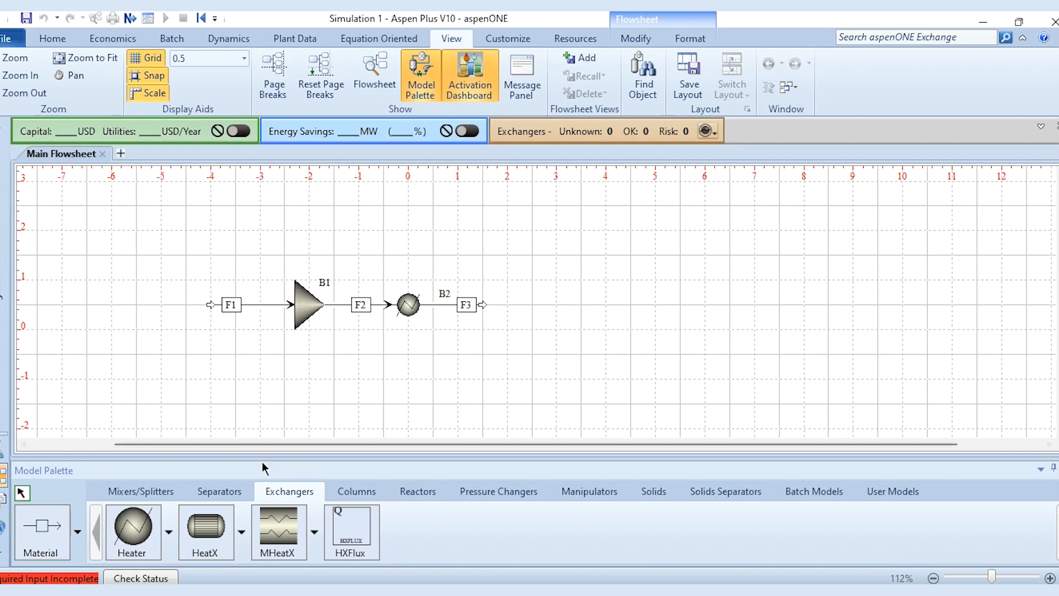
- Choose a flash separator model from the Separators palette
left_click(219, 491)
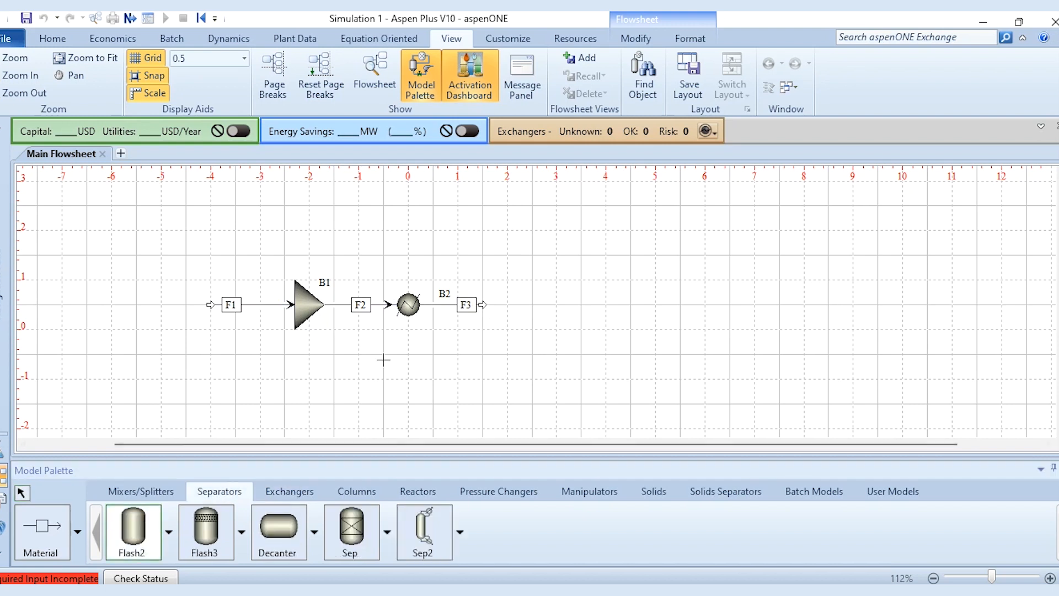
mouse_move(343, 241)
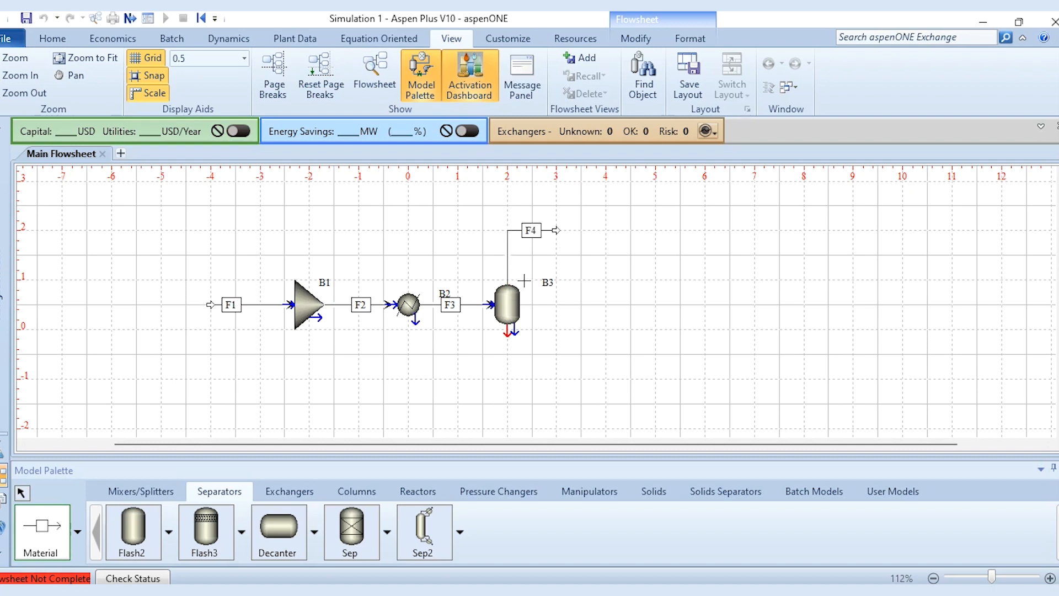
mouse_move(542, 323)
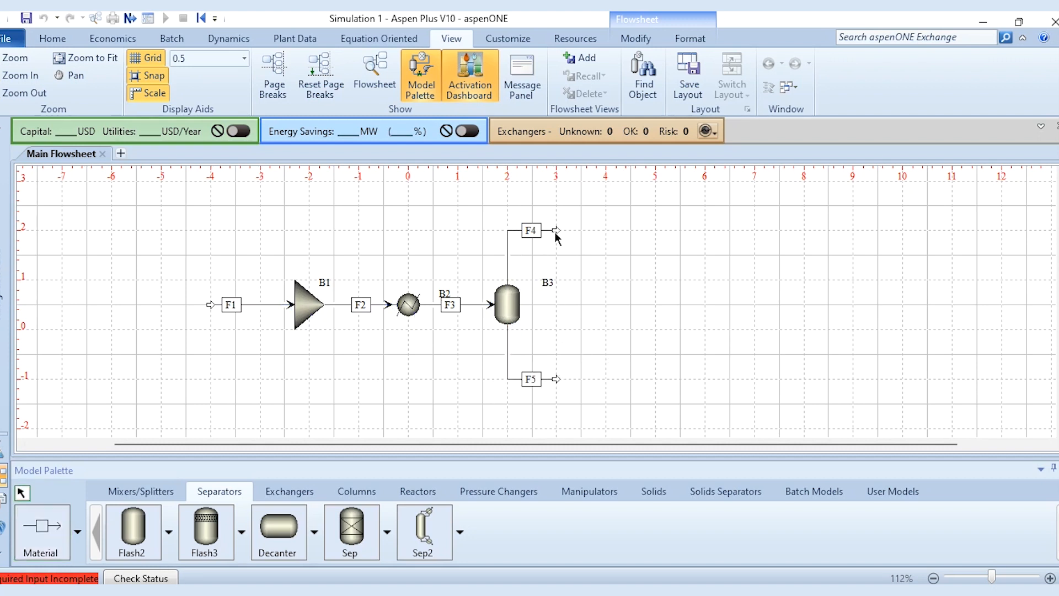
mouse_move(512, 252)
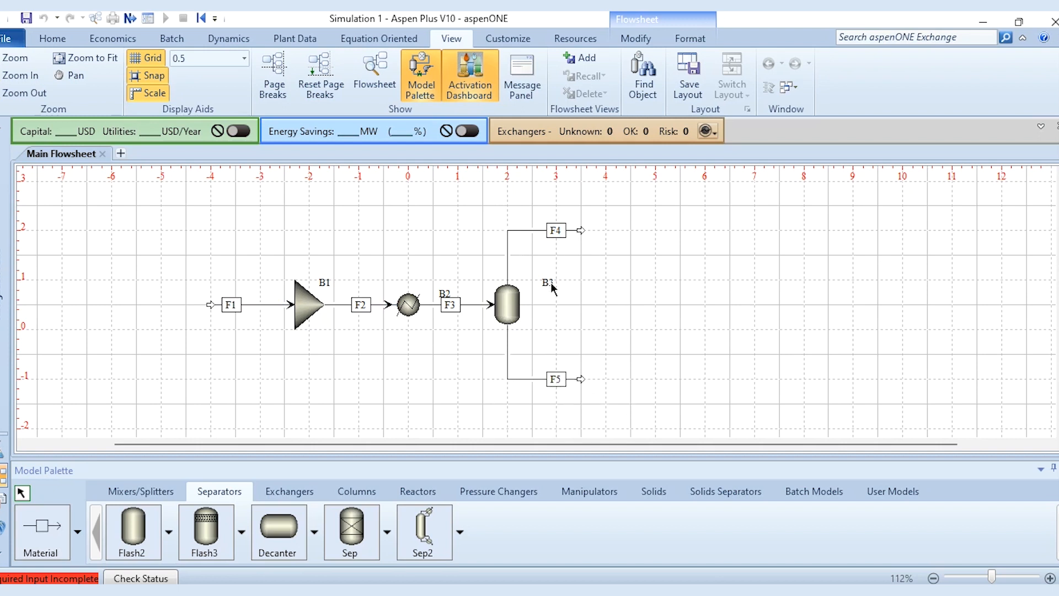
mouse_move(591, 241)
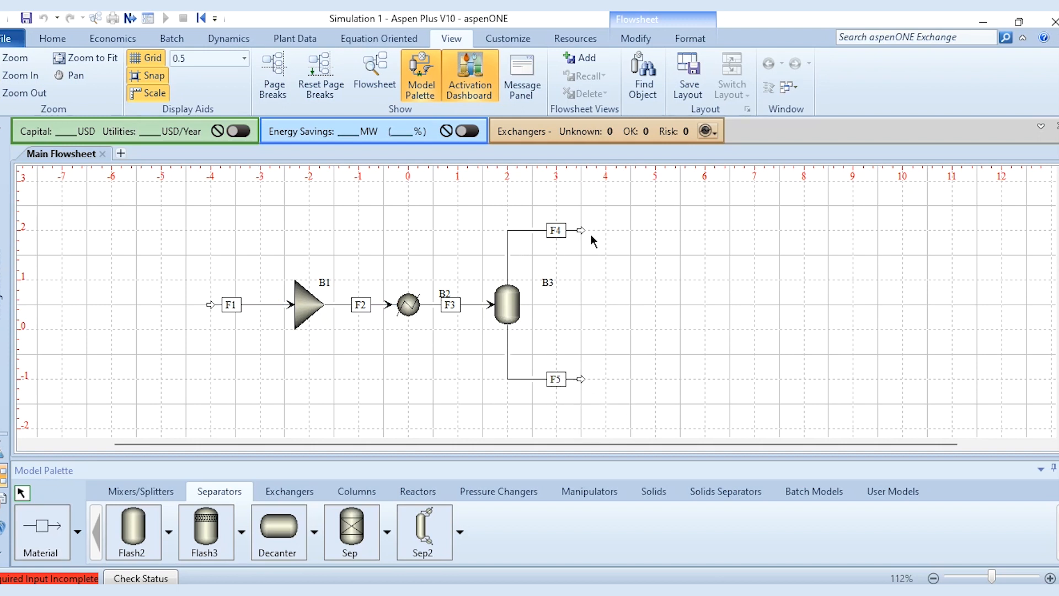
mouse_move(583, 232)
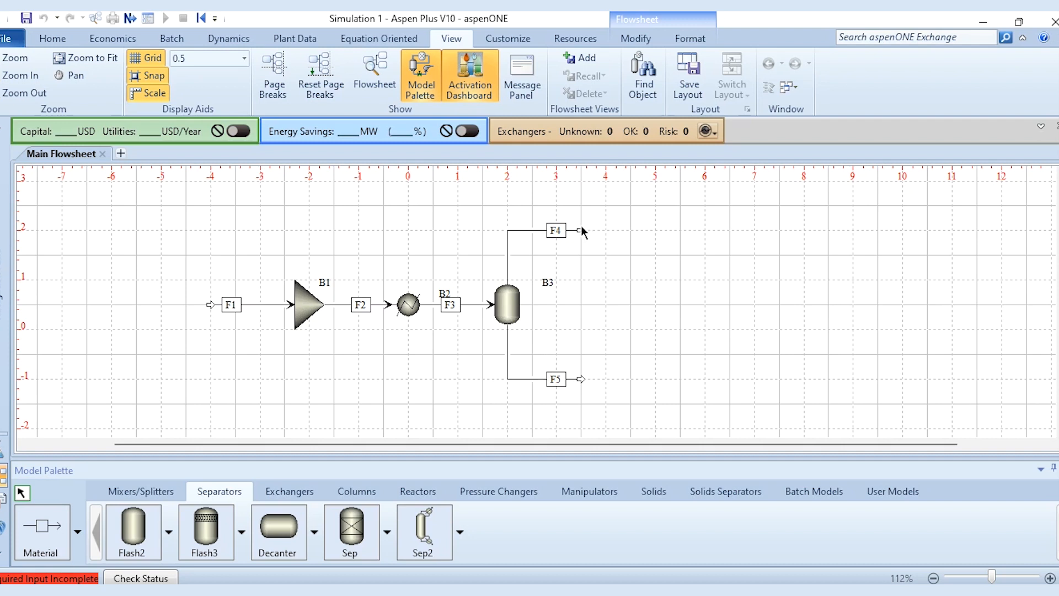
mouse_move(586, 401)
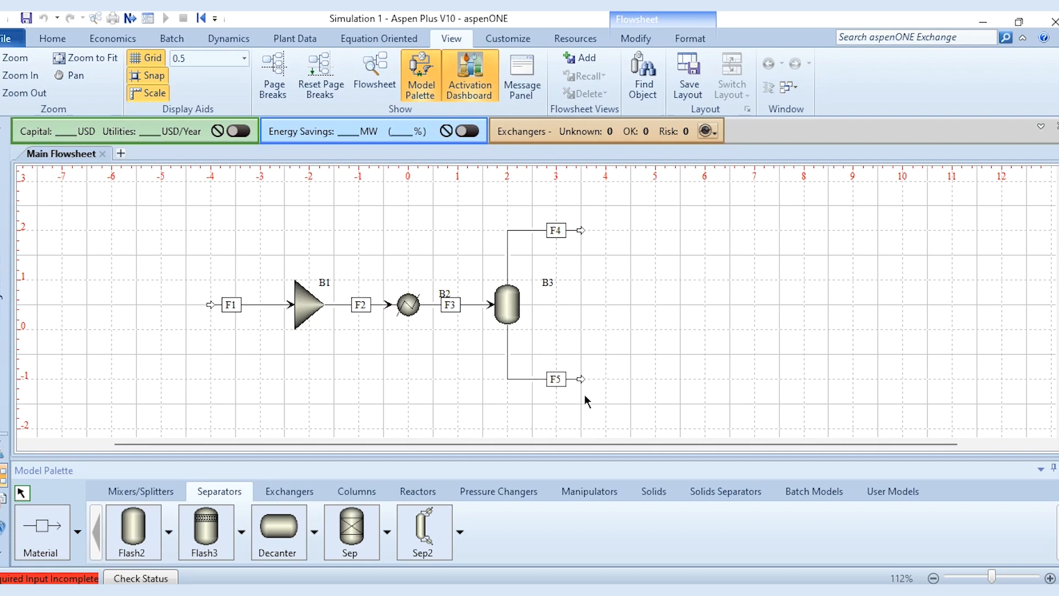
mouse_move(622, 367)
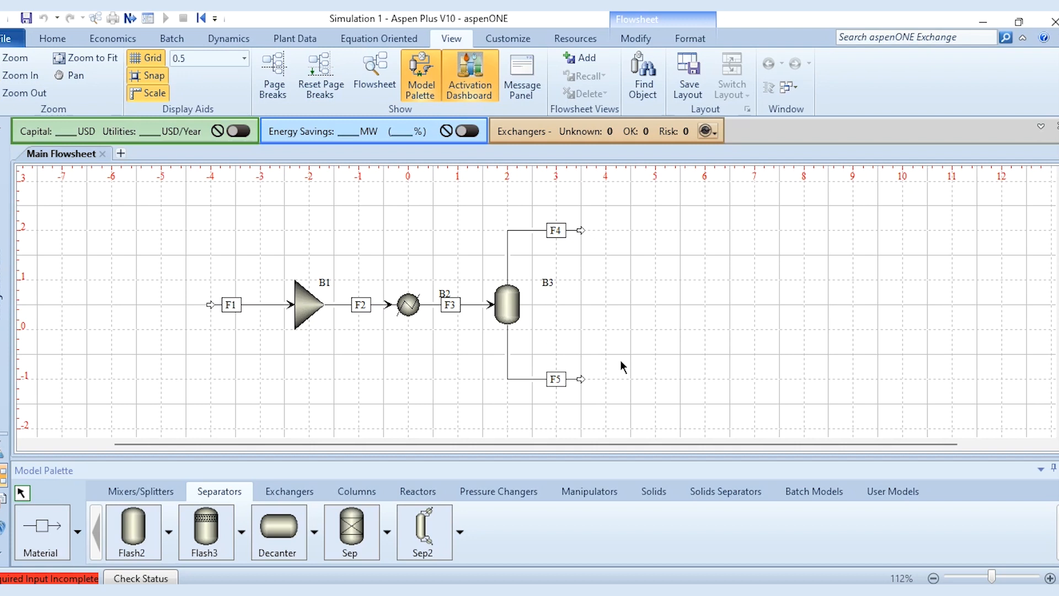
mouse_move(466, 334)
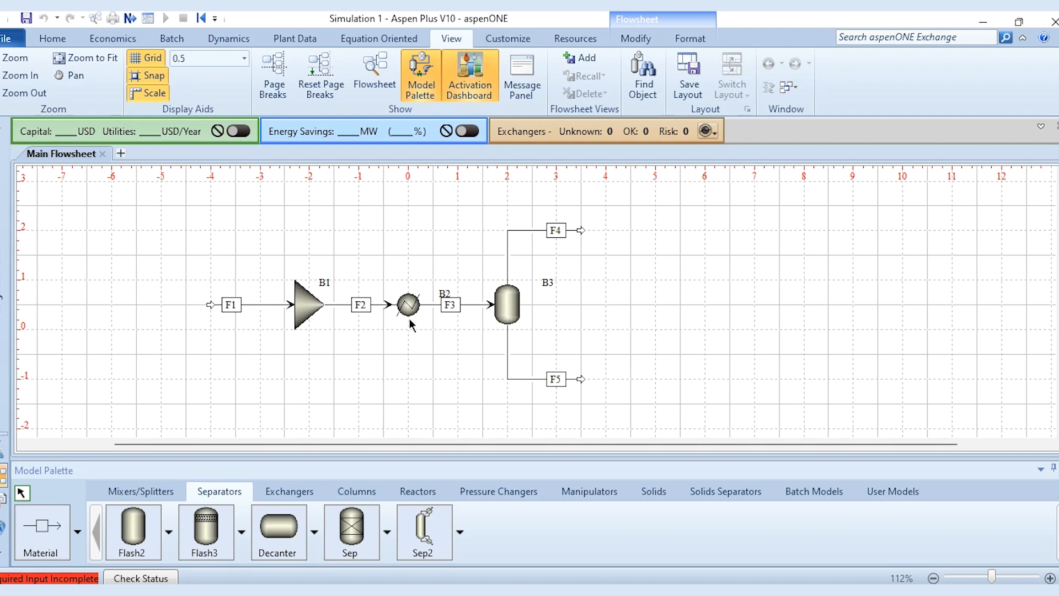
mouse_move(491, 323)
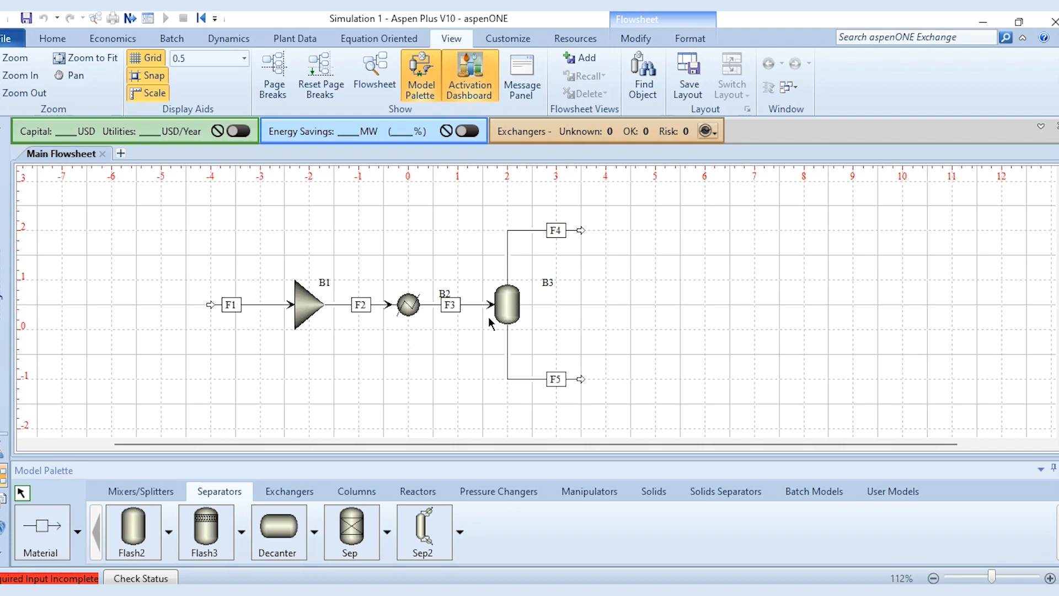
mouse_move(351, 336)
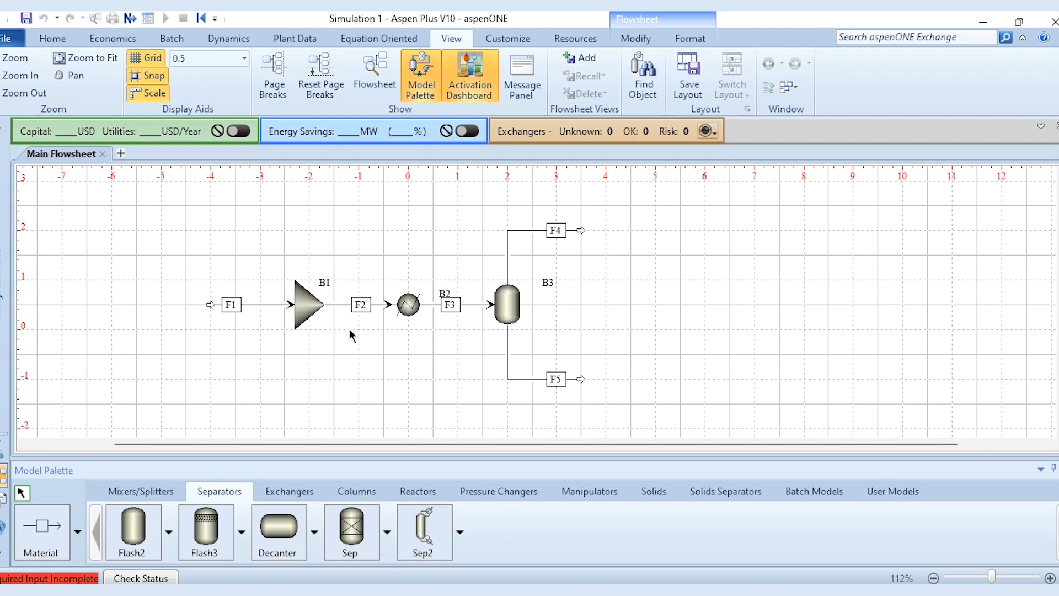
mouse_move(495, 310)
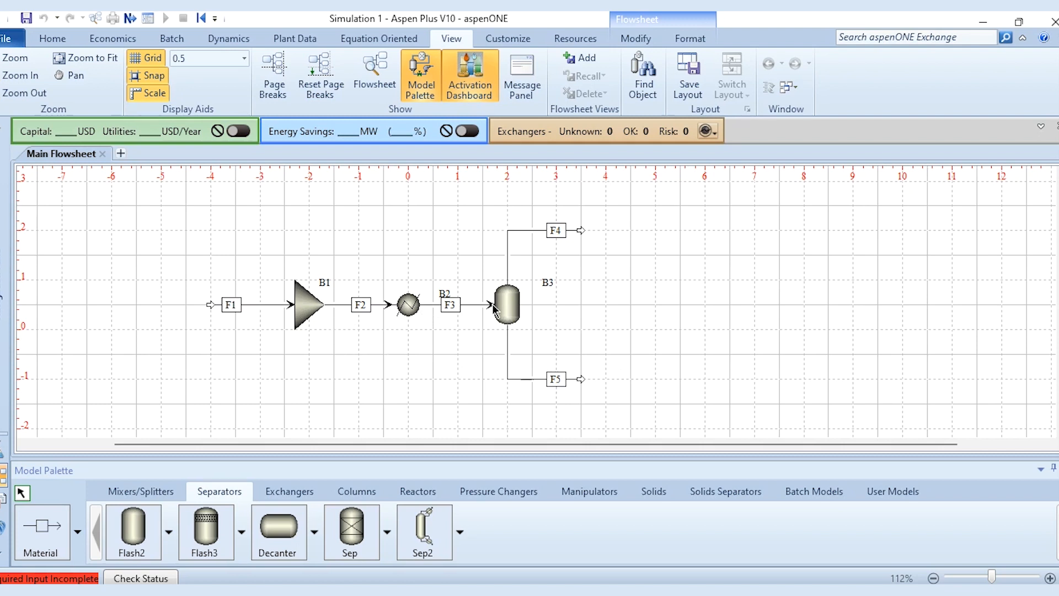
mouse_move(329, 309)
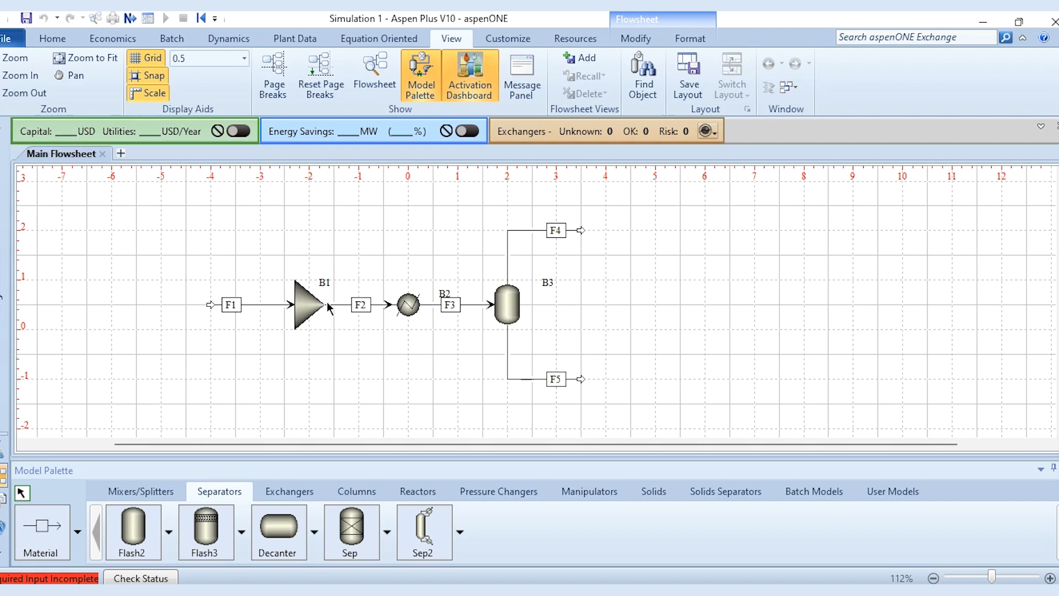
mouse_move(368, 311)
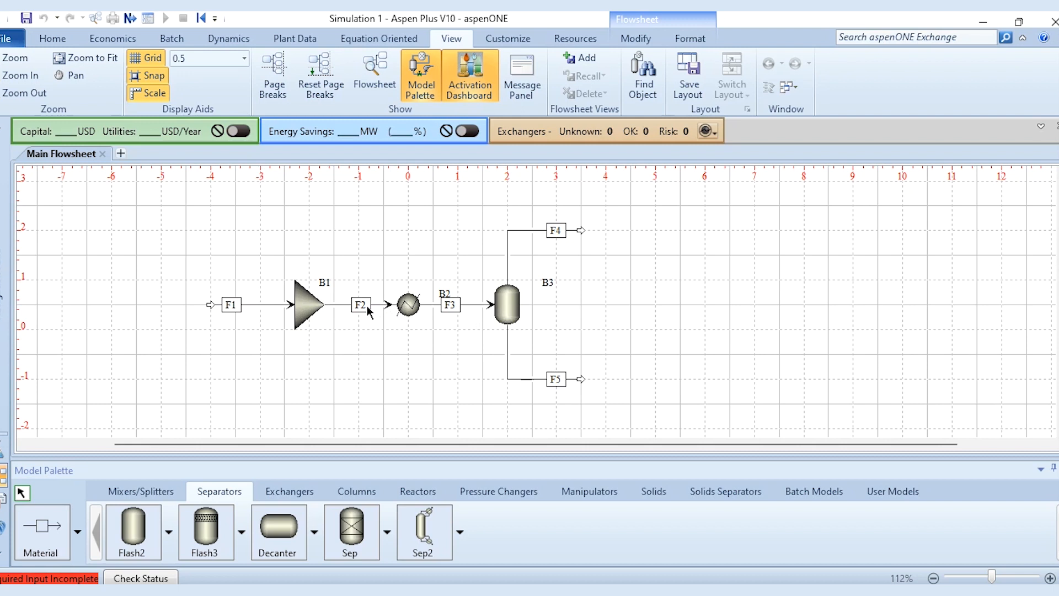
mouse_move(520, 192)
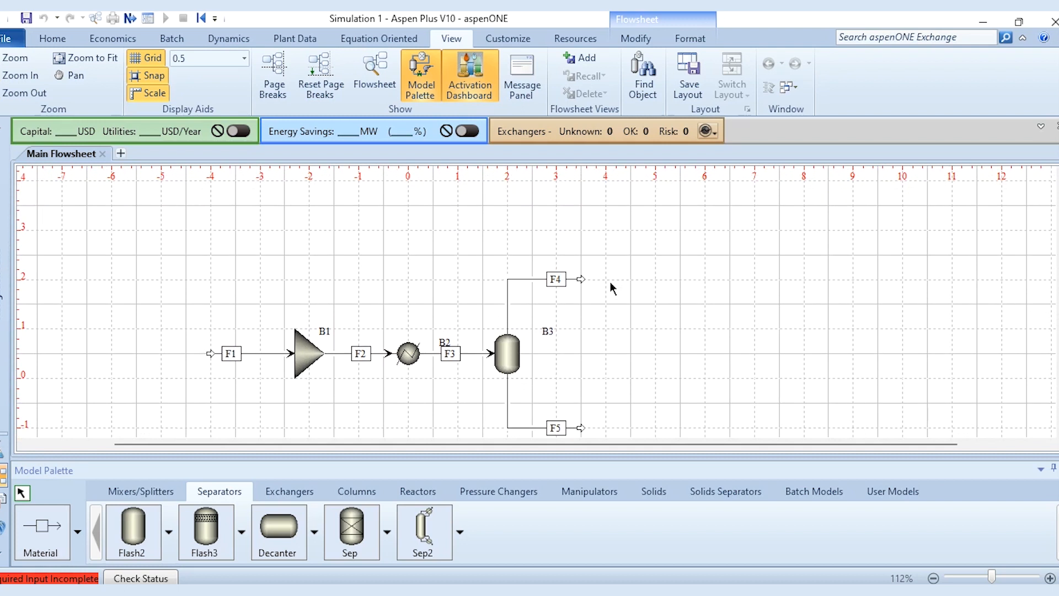
- Place HeatX block B4 above flash B3, connect F4 to its hot inlet, and reposition it
left_click(288, 491)
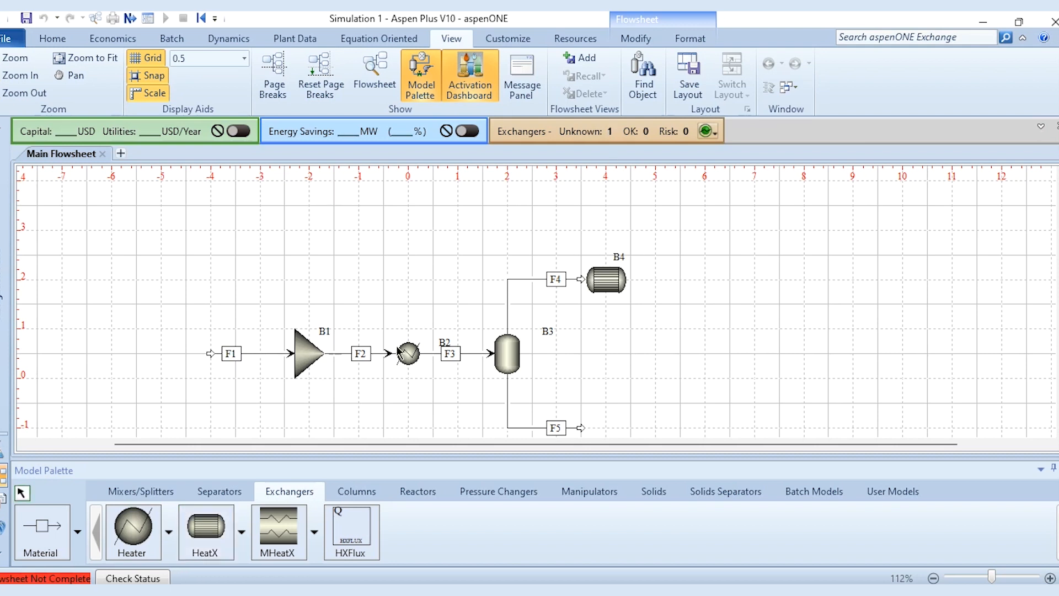
mouse_move(608, 387)
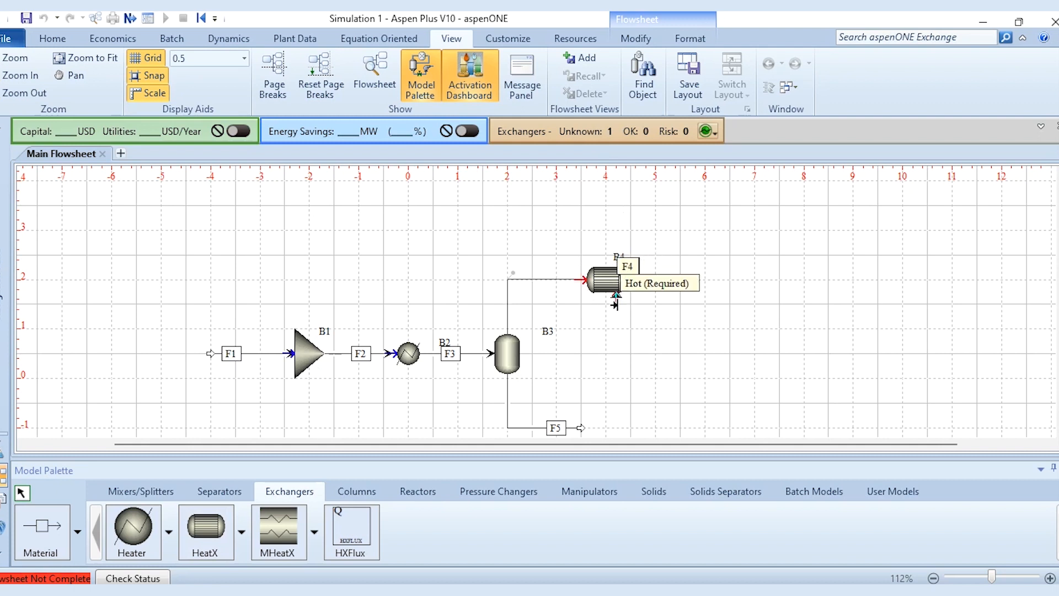
left_click_drag(601, 280, 605, 253)
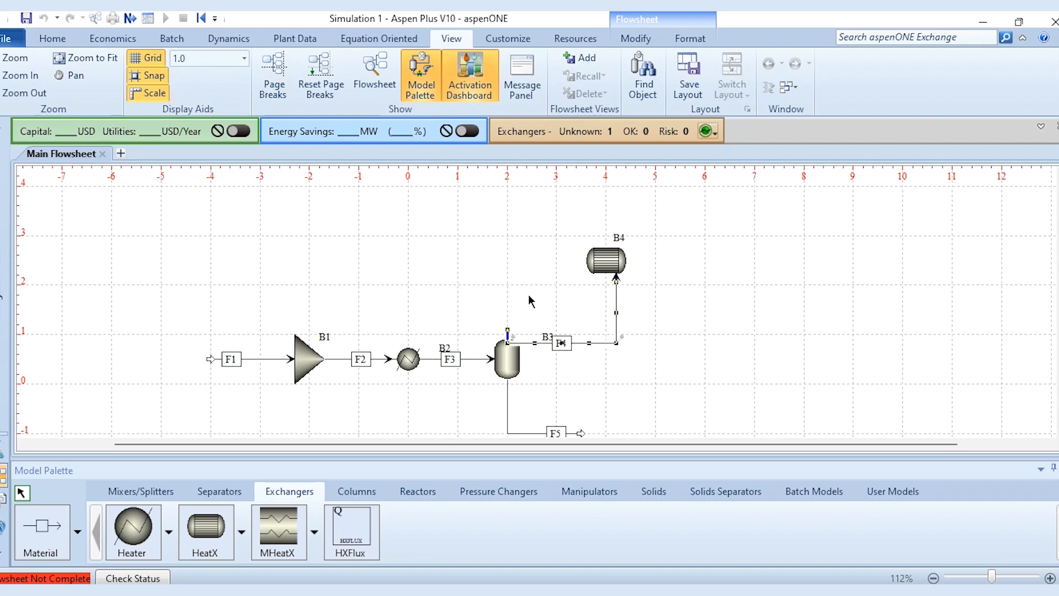
key("ctrl+a")
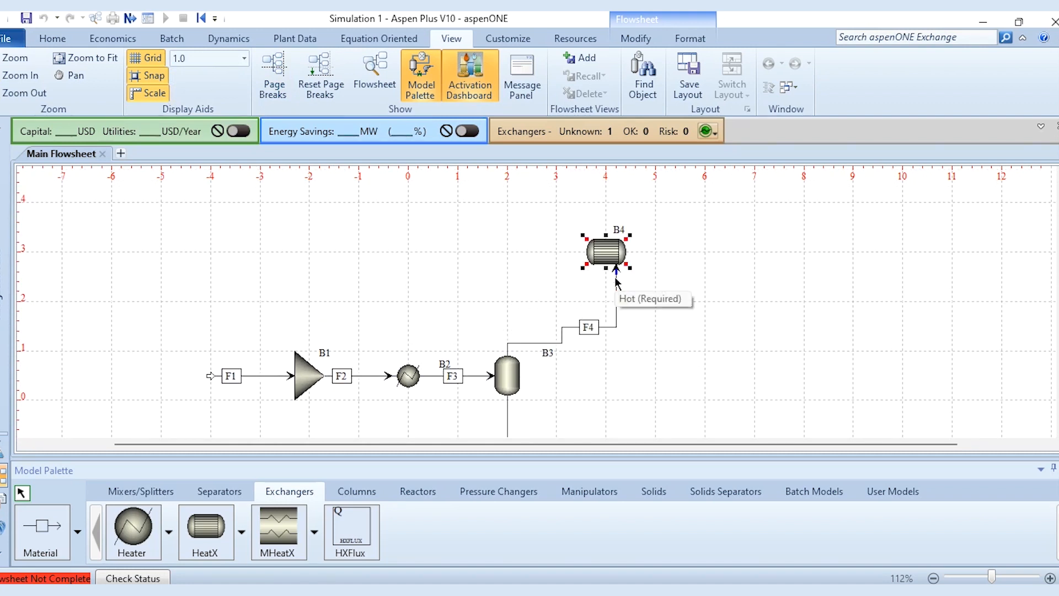
left_click_drag(605, 251, 605, 301)
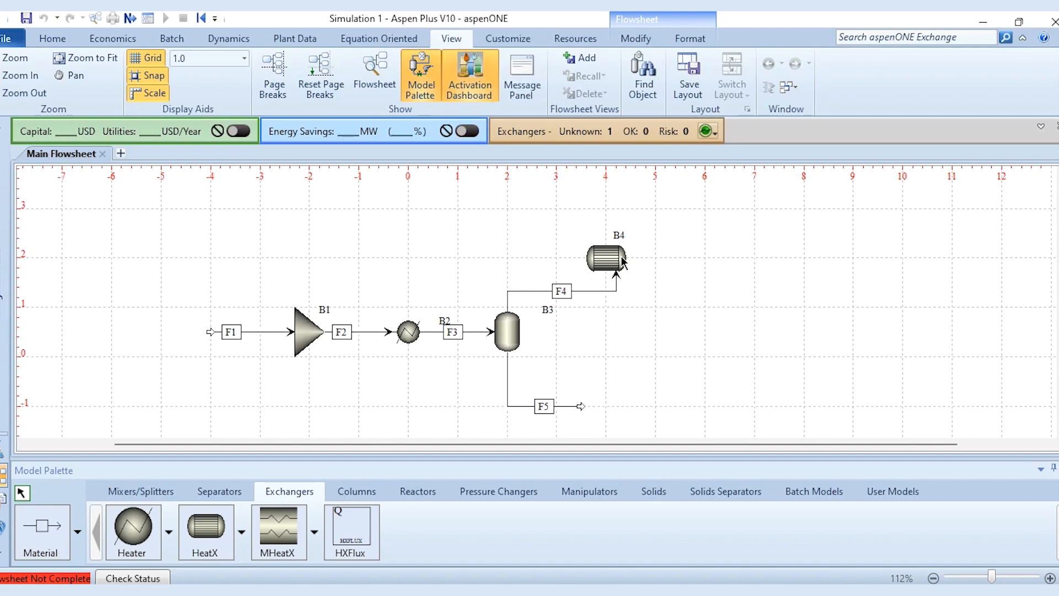
left_click_drag(605, 260, 606, 206)
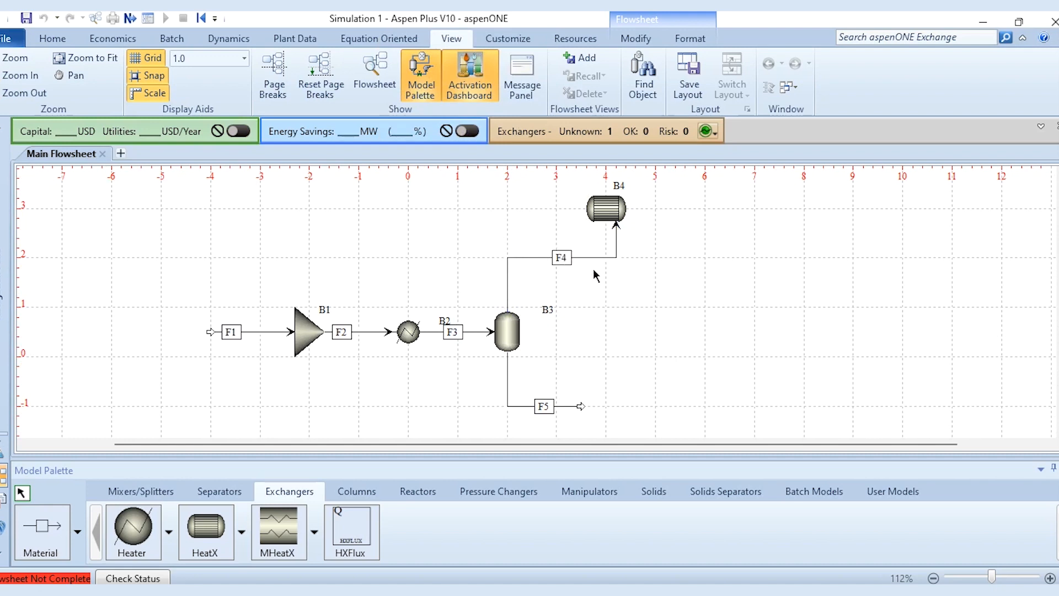
mouse_move(634, 281)
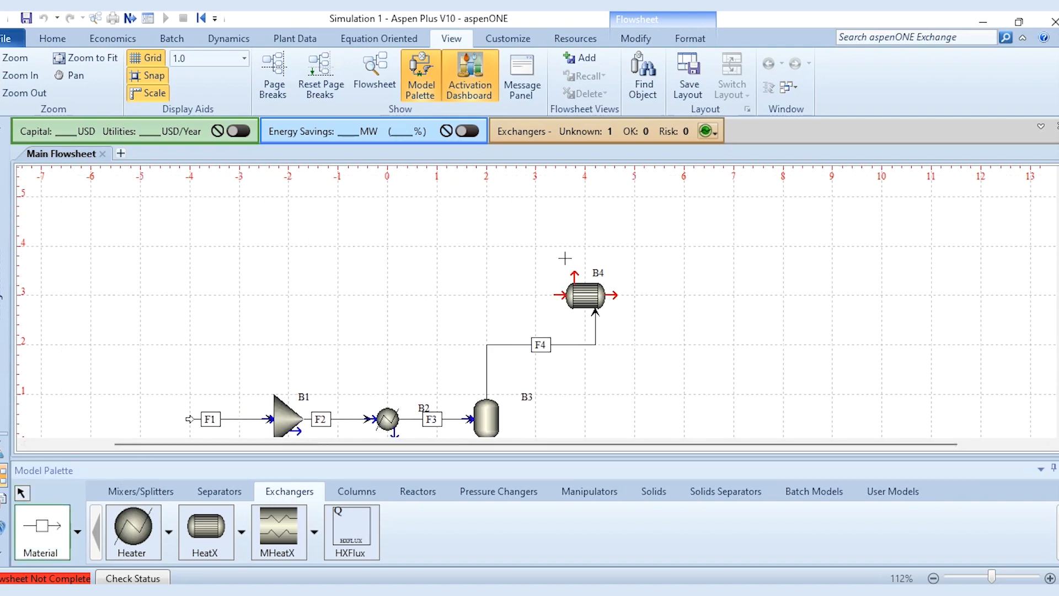
- Draw hot outlet F6 and cold inlet F7 on B4, then nudge F6 right into alignment
left_click_drag(575, 274, 680, 203)
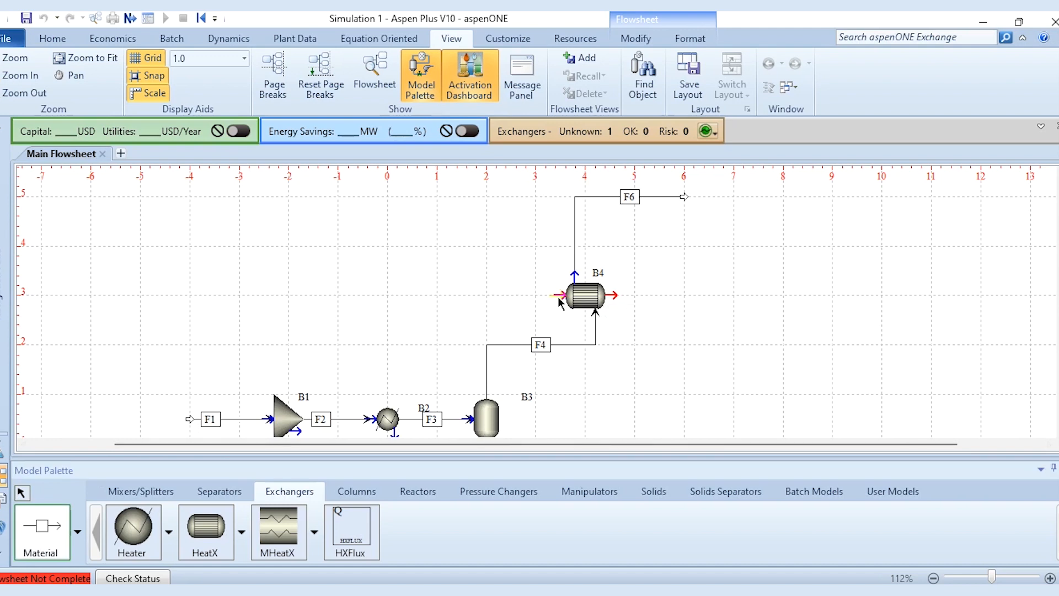
left_click(560, 295)
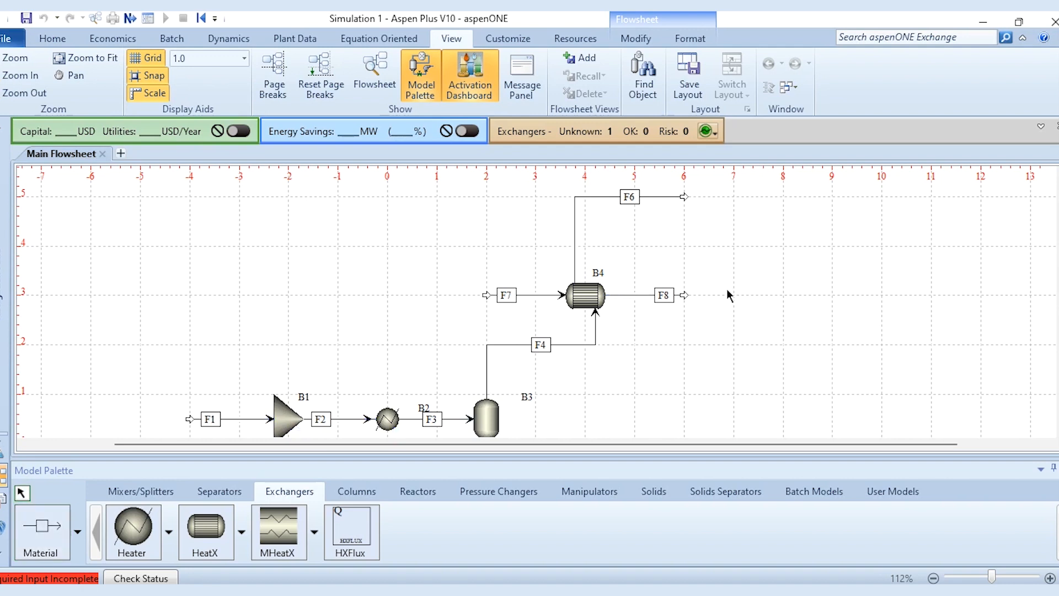
mouse_move(764, 405)
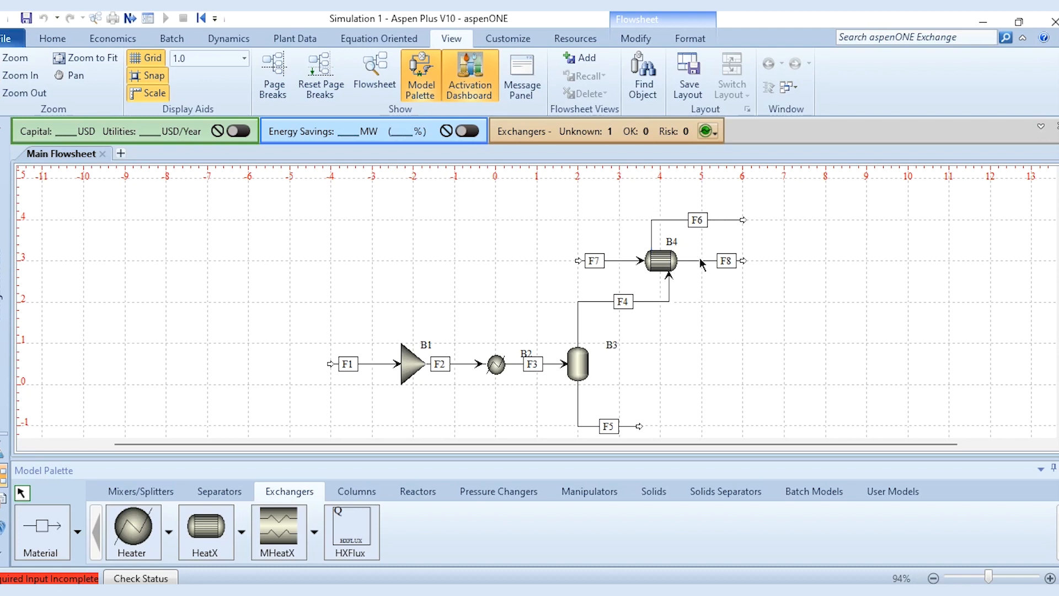
mouse_move(699, 235)
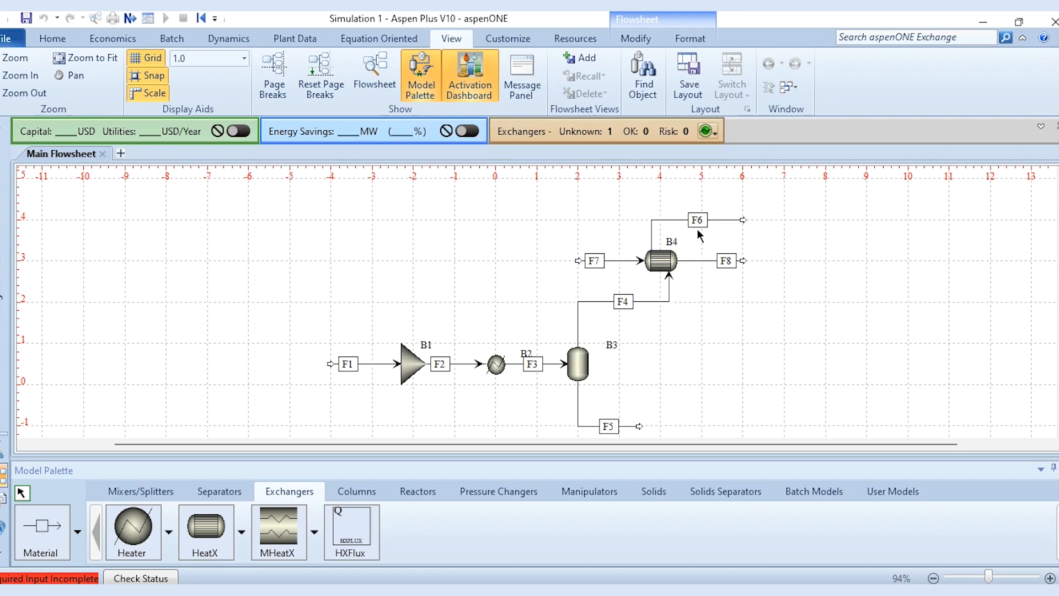
left_click(697, 220)
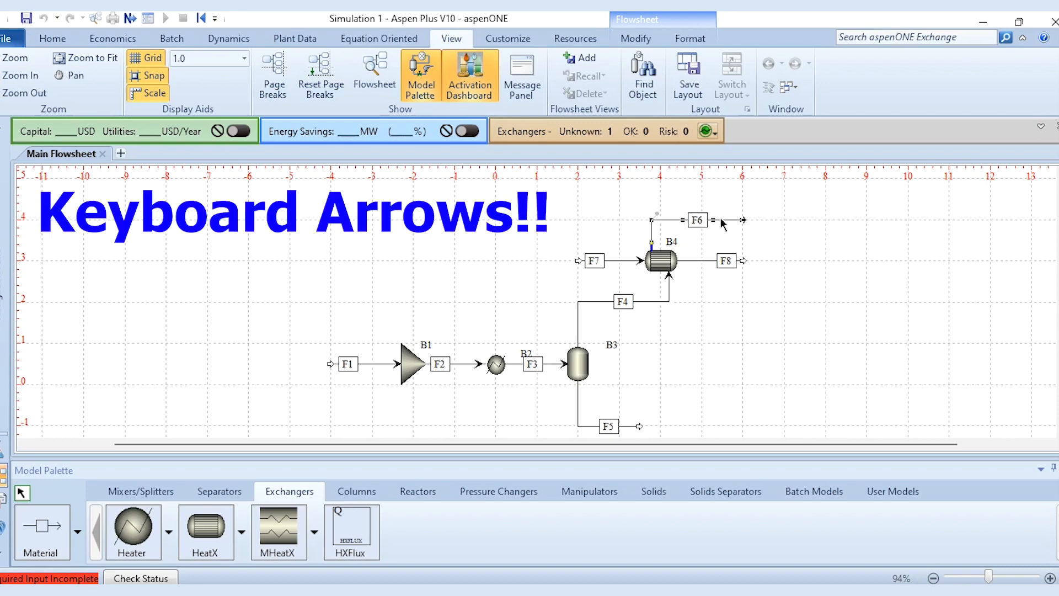
key("right")
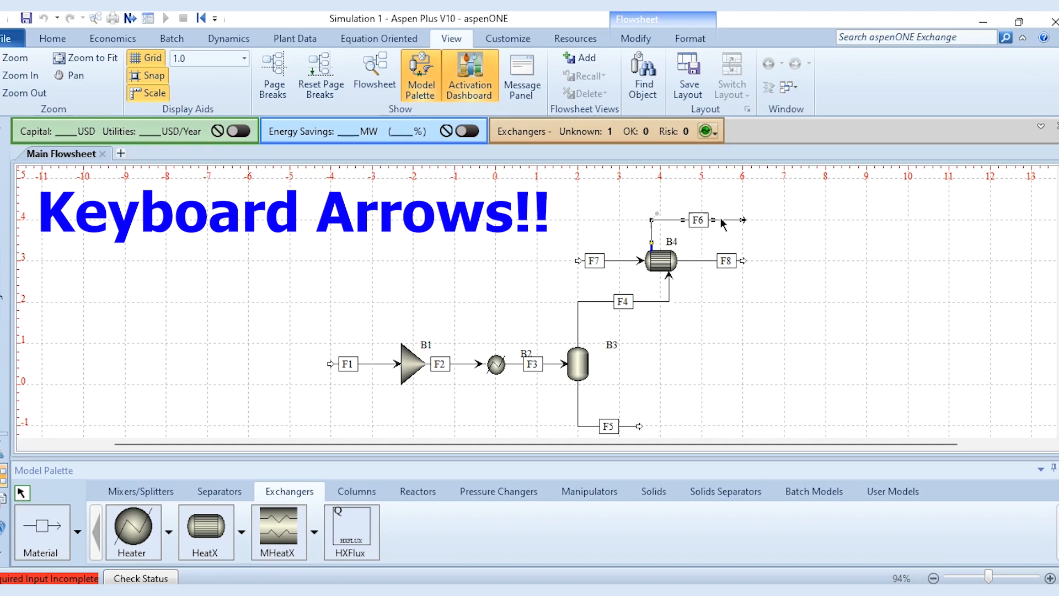
key("ctrl+a")
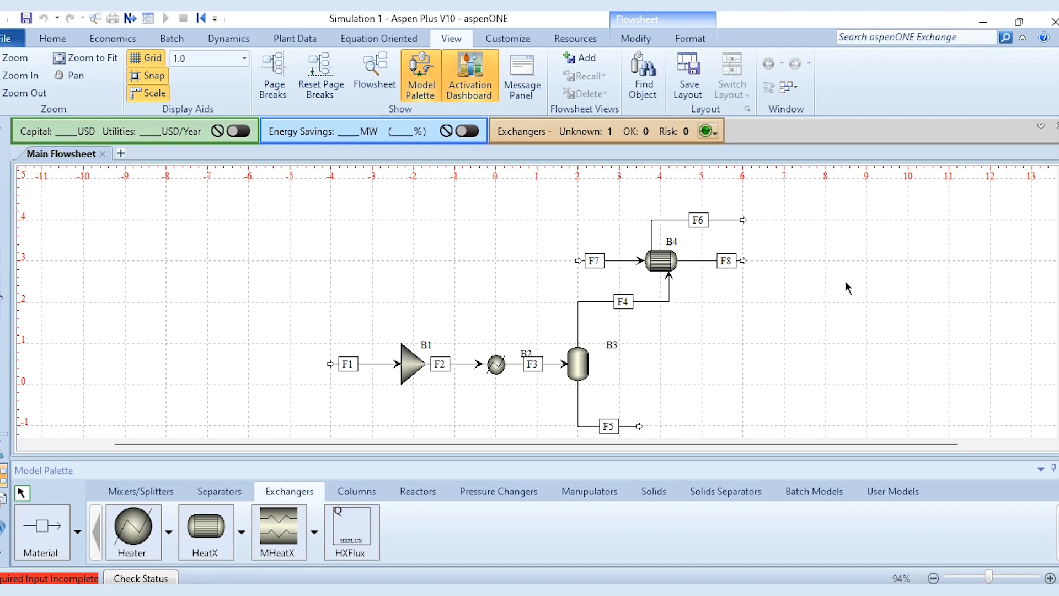
mouse_move(319, 226)
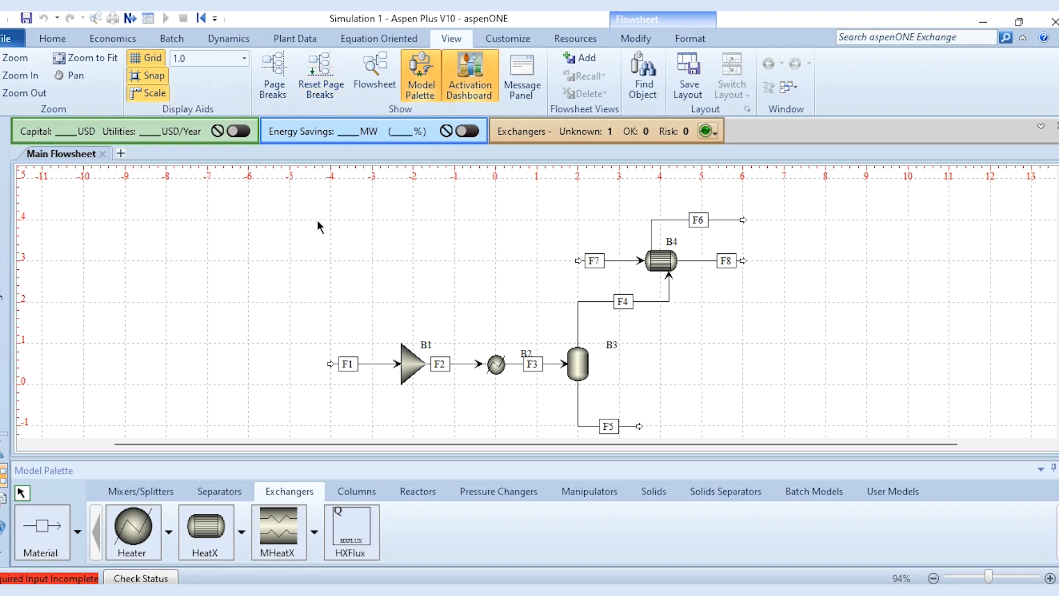
mouse_move(94, 115)
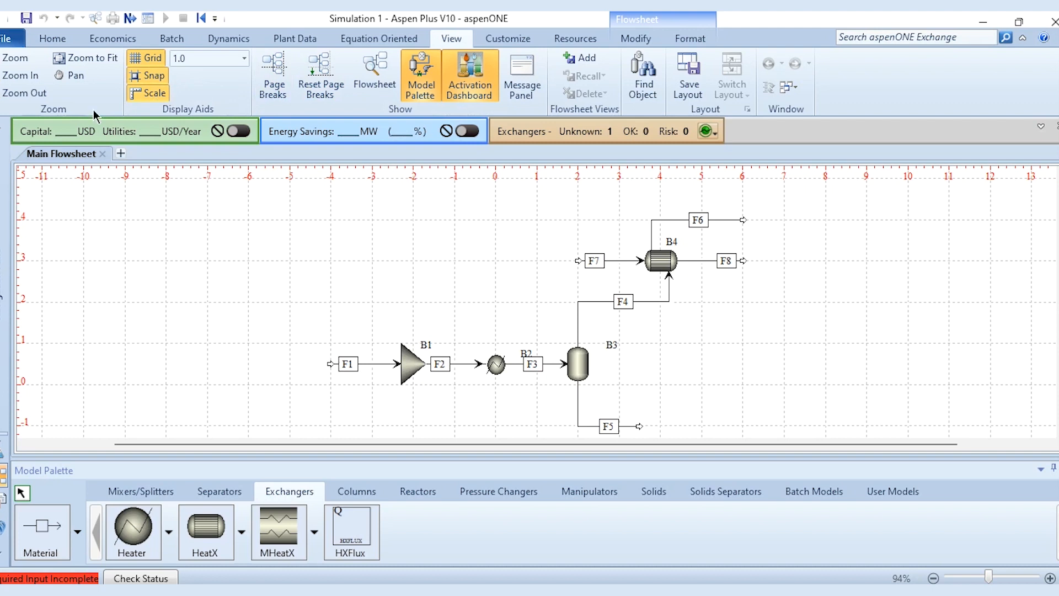
- Print the flowsheet from Print Preview to Microsoft Print to PDF, then close the preview
left_click(9, 38)
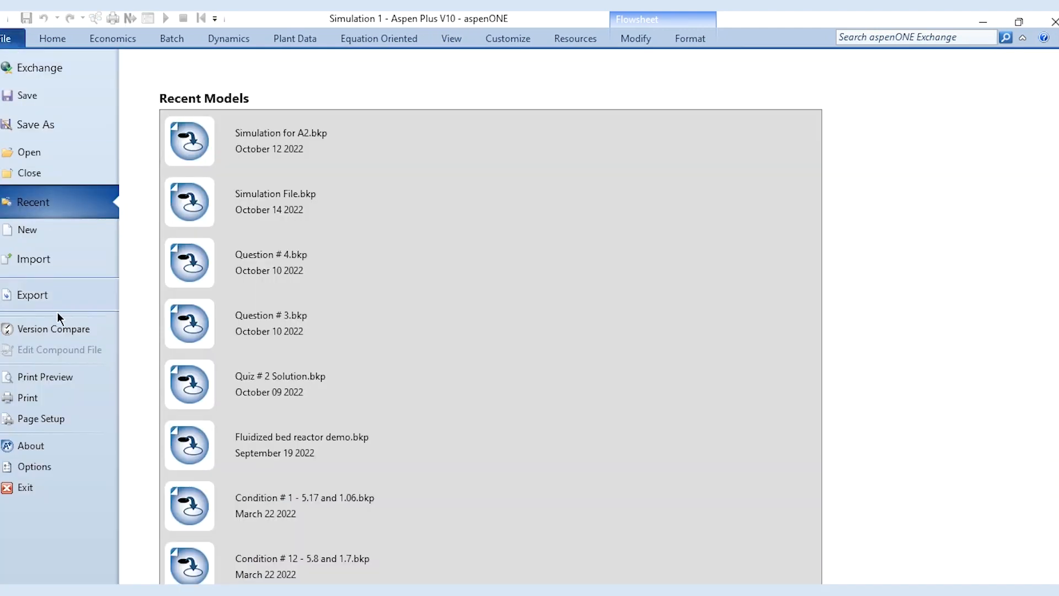
left_click(45, 377)
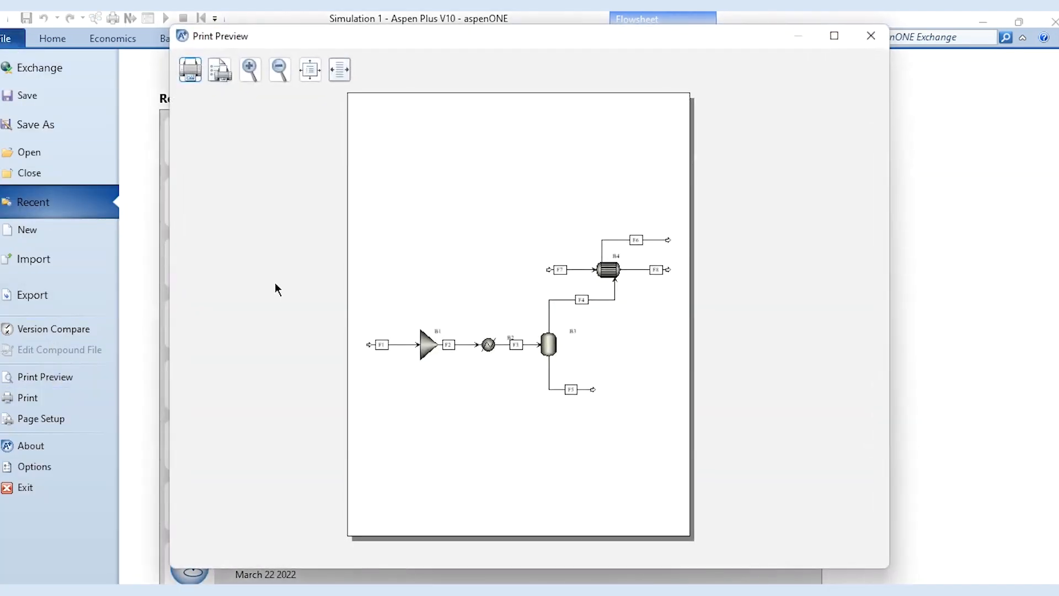
mouse_move(503, 248)
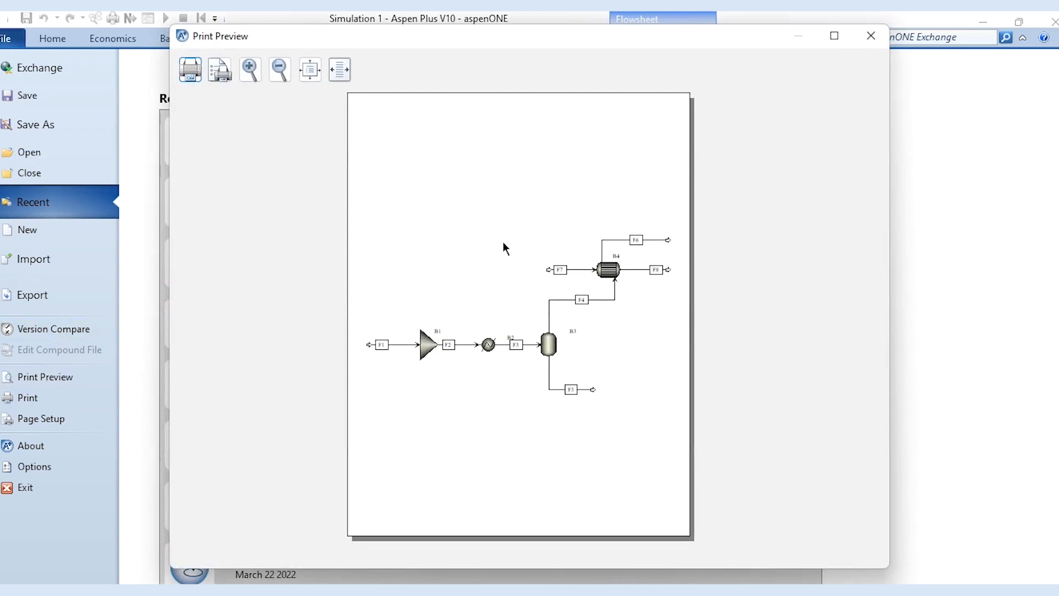
mouse_move(190, 69)
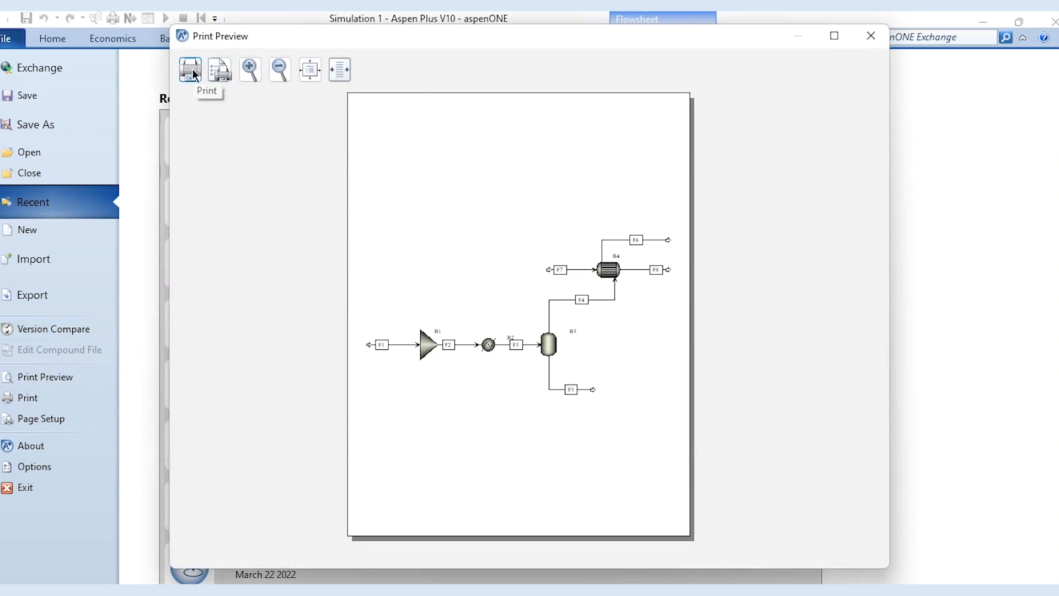
left_click(190, 69)
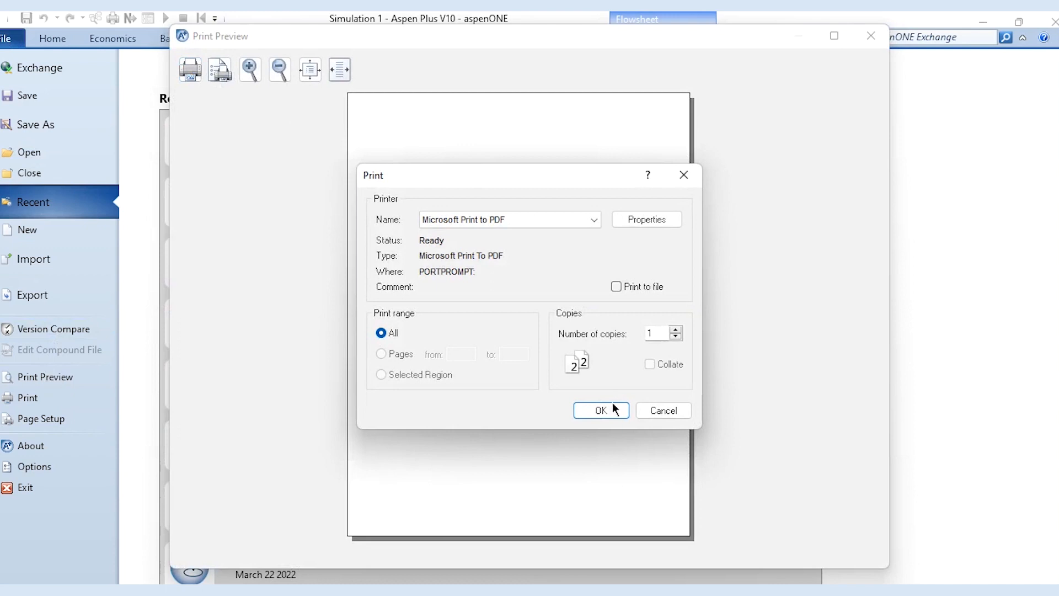
left_click(594, 220)
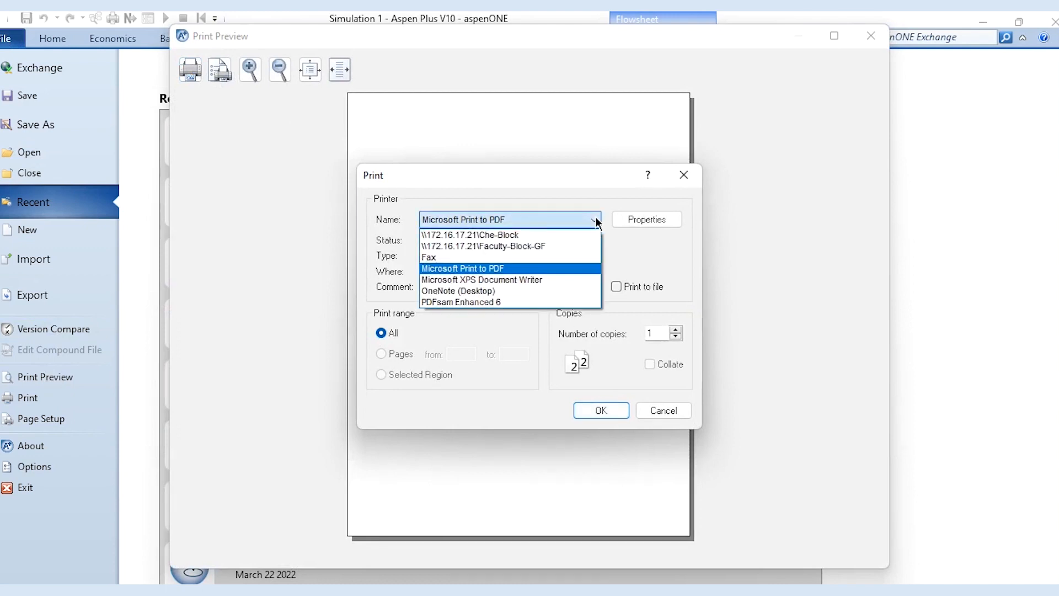
left_click(463, 268)
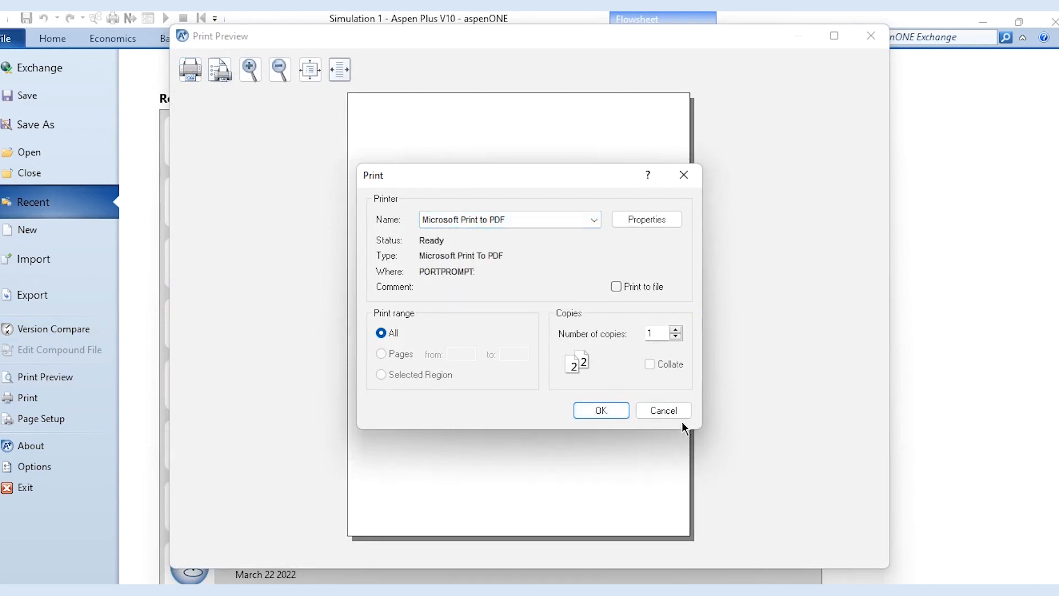
left_click(662, 410)
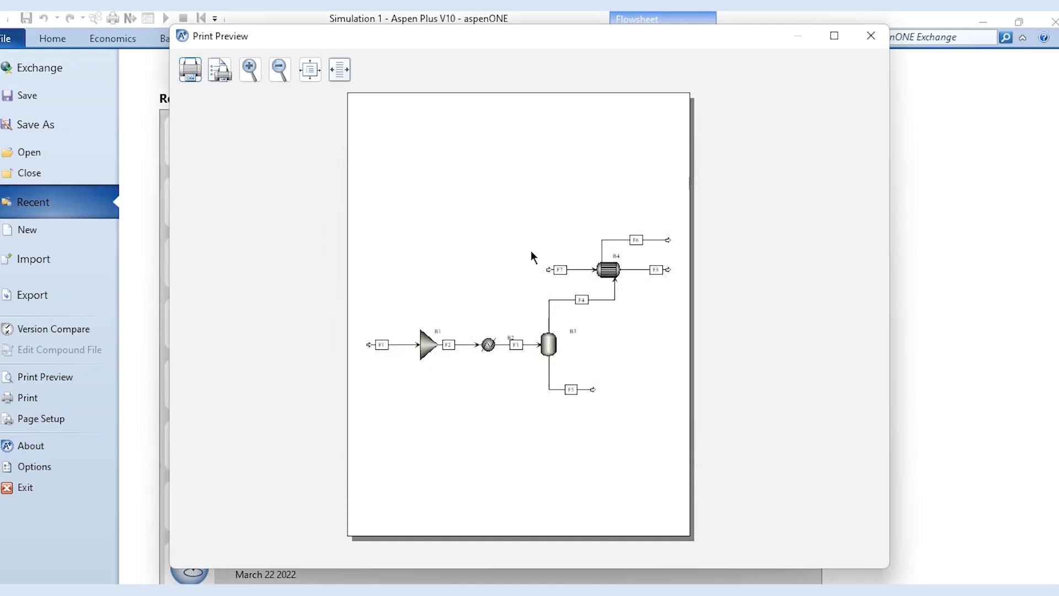
mouse_move(585, 228)
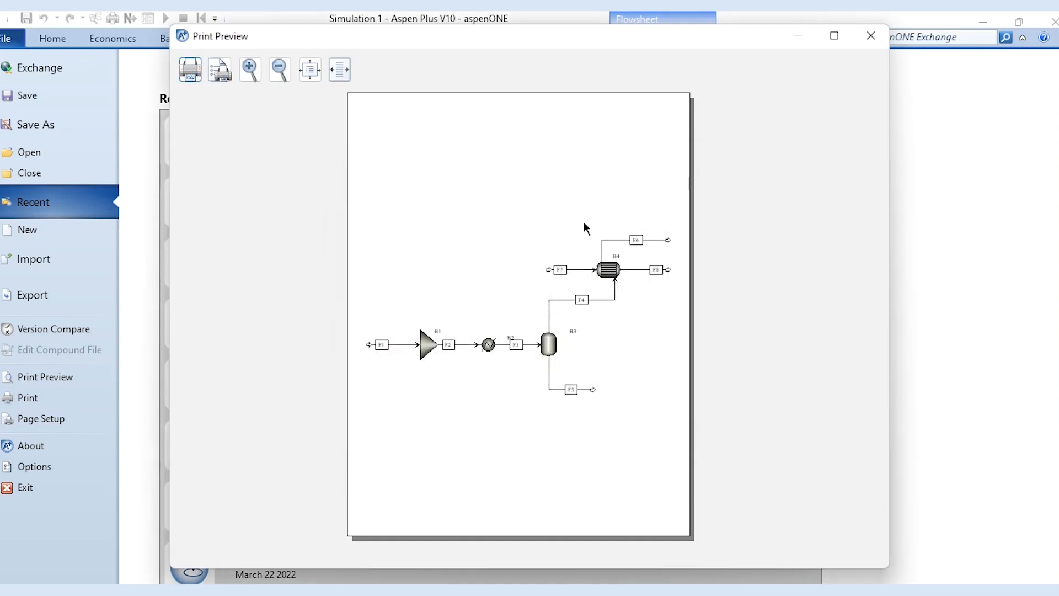
mouse_move(891, 43)
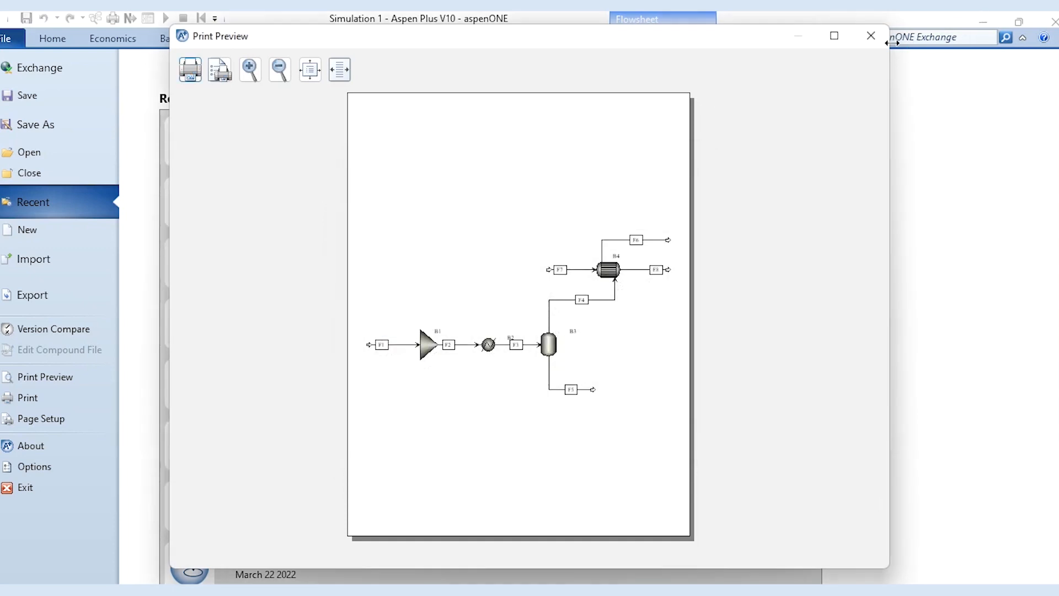
left_click(870, 35)
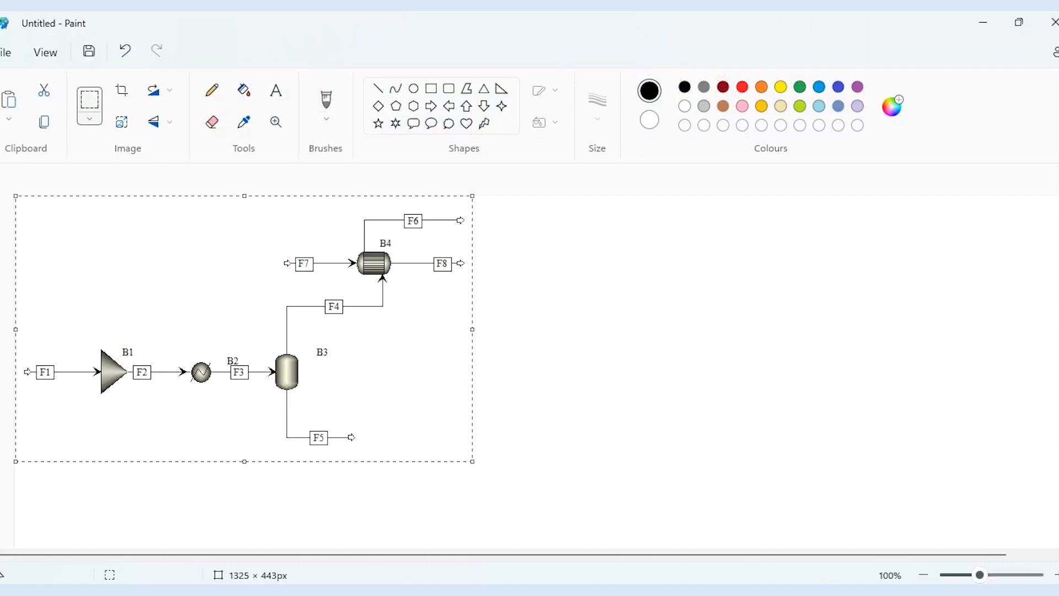
- Deselect the pasted flowsheet image to fix it on the Paint canvas
left_click(733, 355)
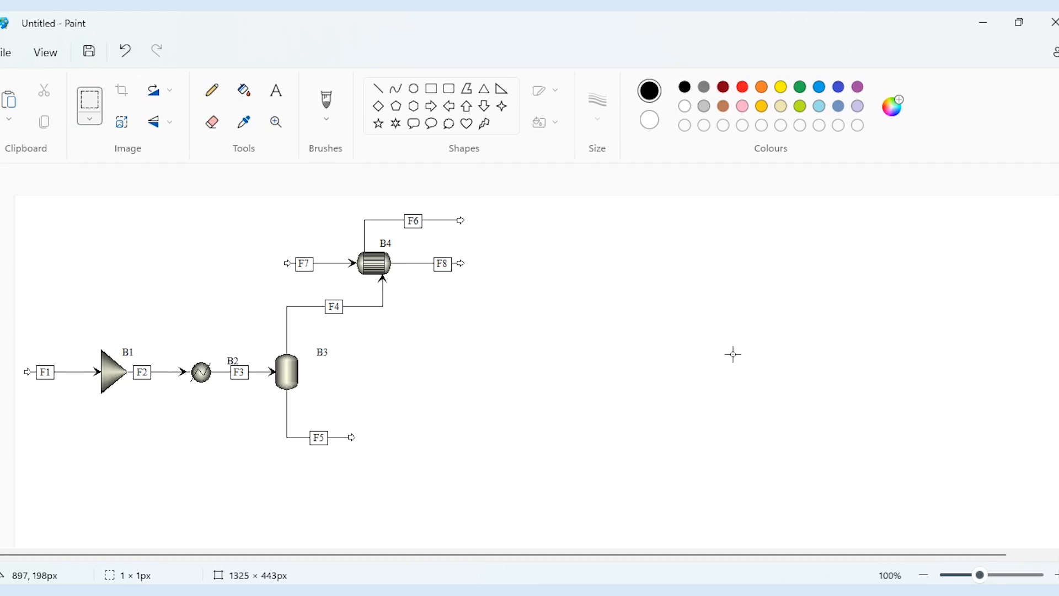
mouse_move(654, 461)
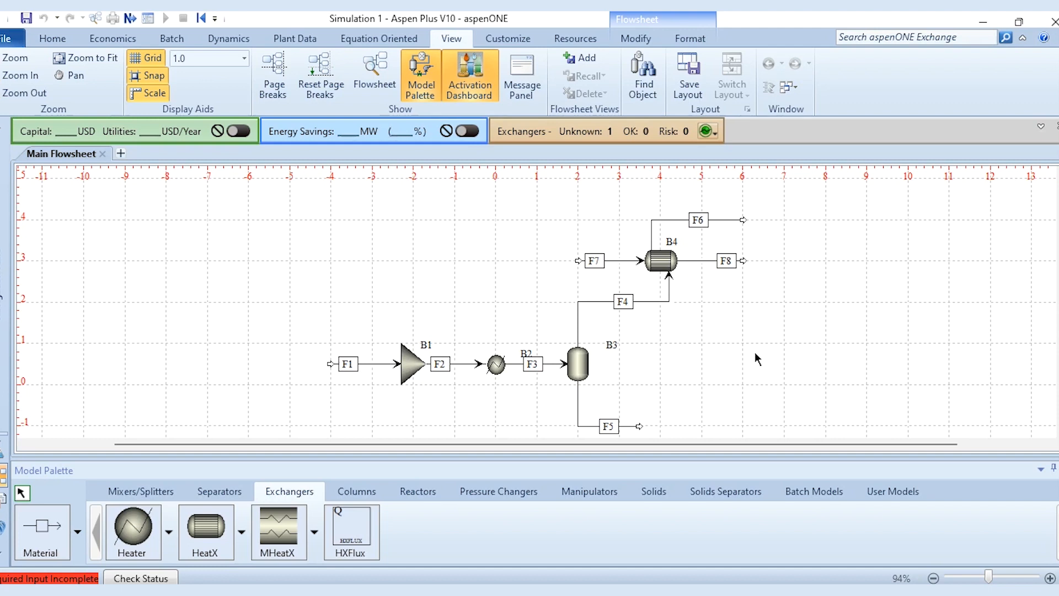
mouse_move(223, 189)
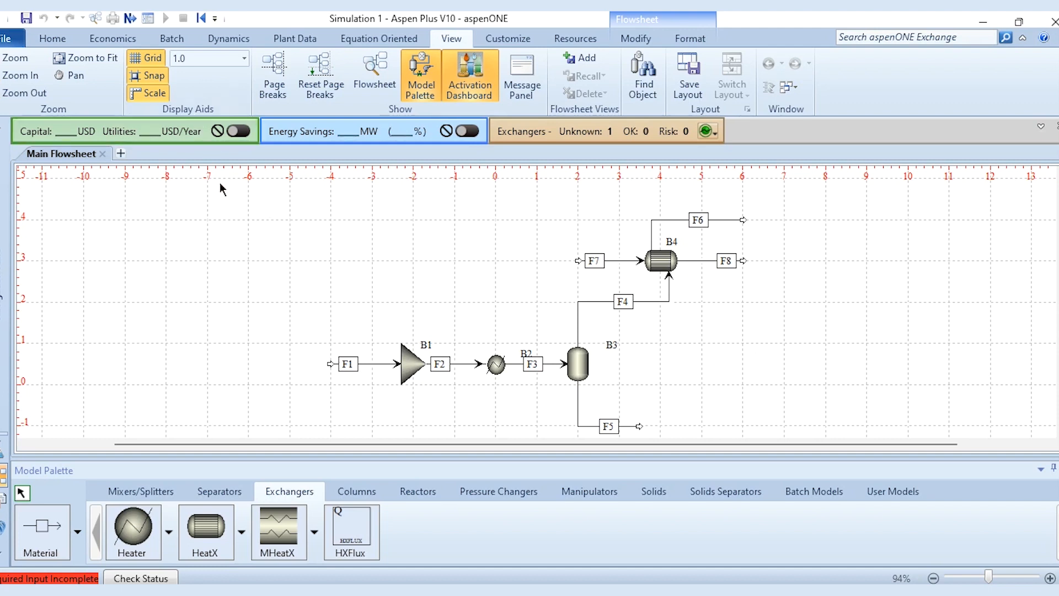
mouse_move(231, 214)
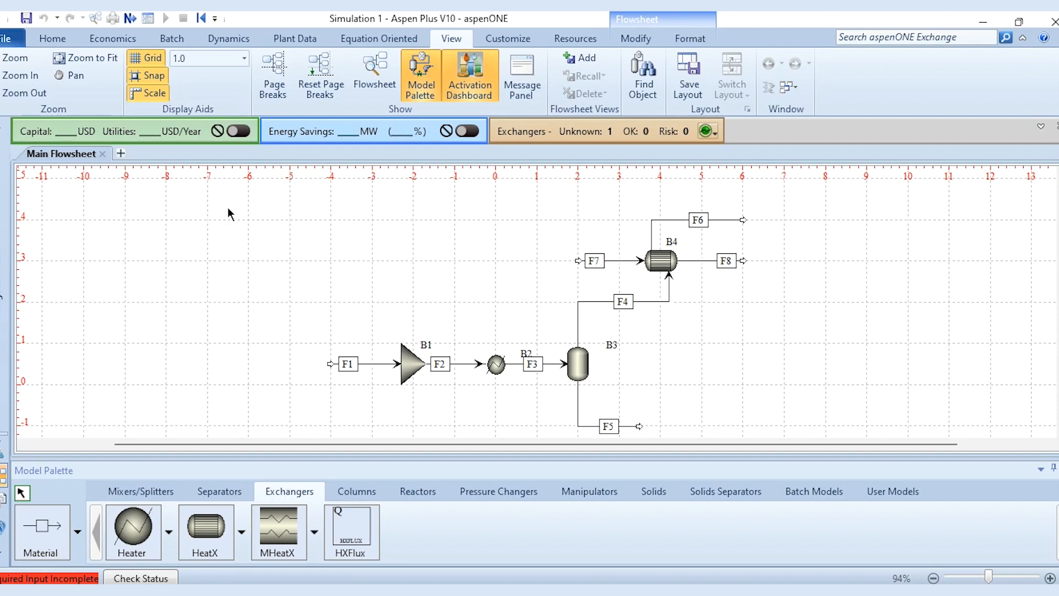
mouse_move(698, 388)
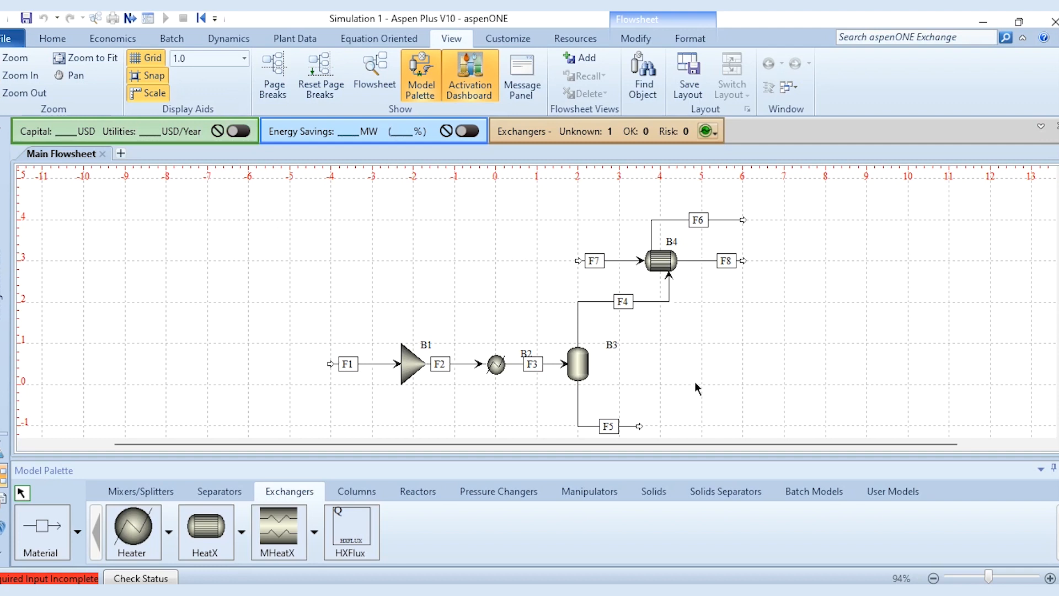
mouse_move(761, 406)
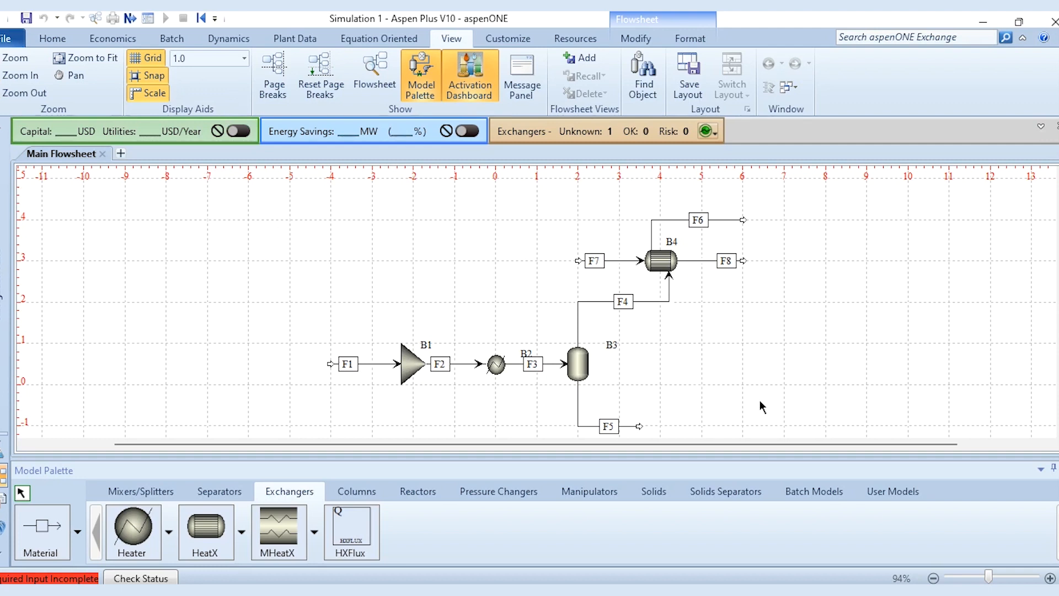